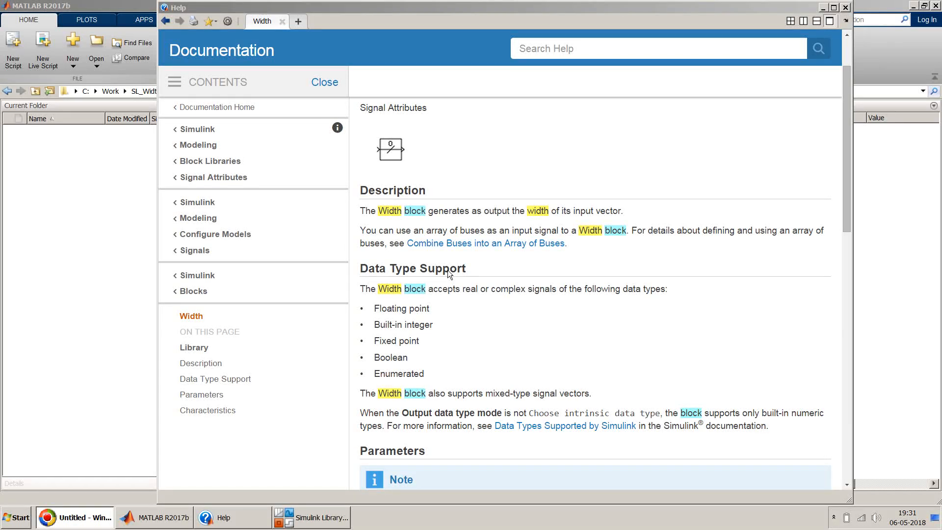
Browse the Simulink Library Browser's Signal Attributes library and select the Width block.
scroll(up, 3)
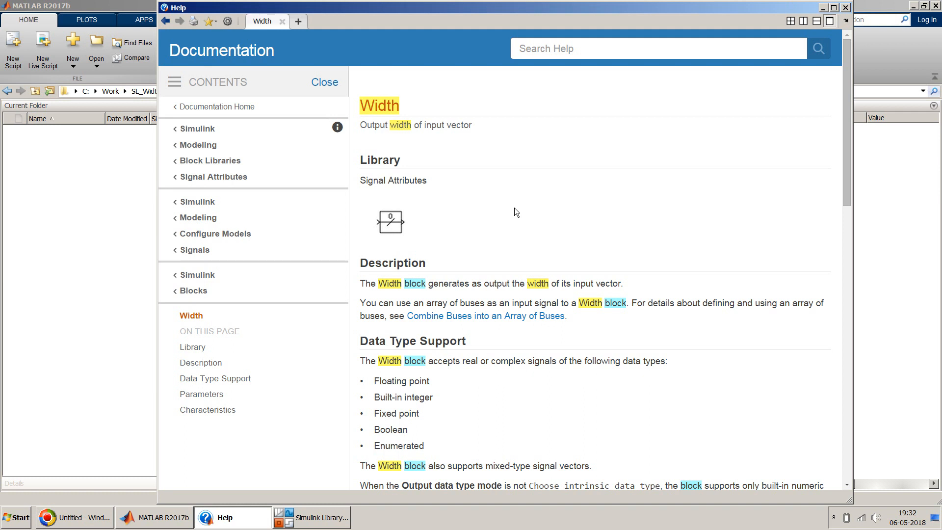
mouse_move(489, 207)
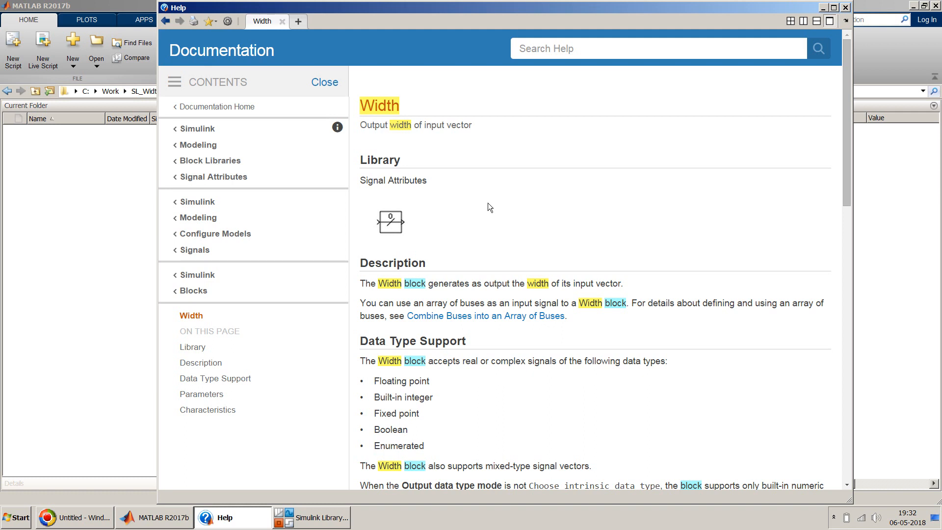
mouse_move(470, 206)
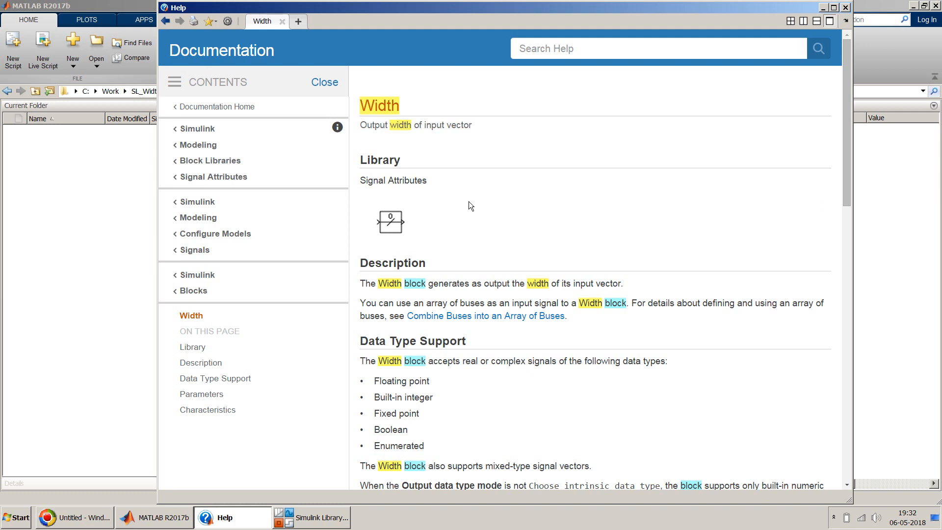
mouse_move(404, 244)
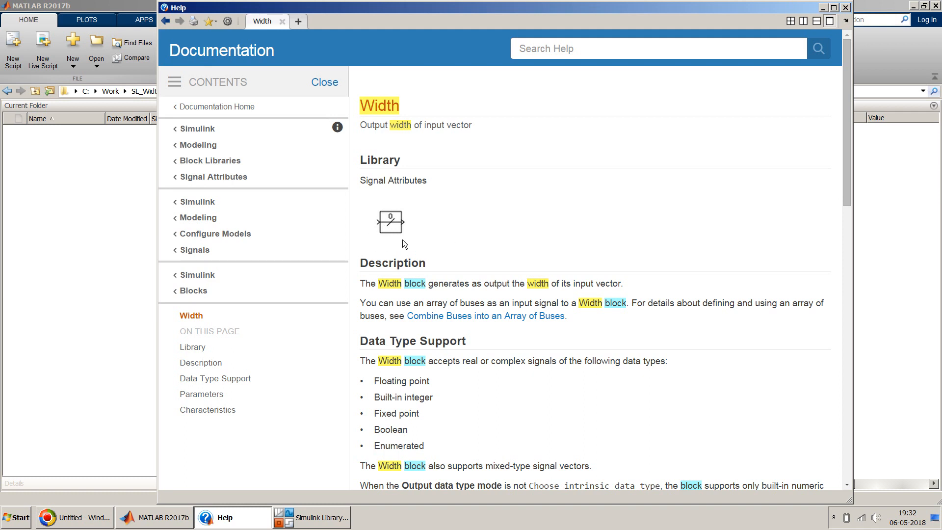
mouse_move(387, 225)
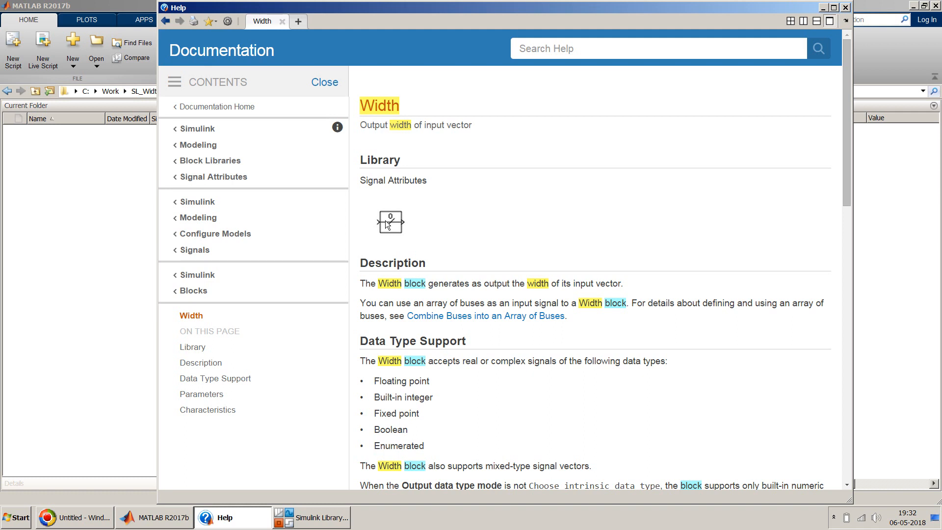
mouse_move(432, 208)
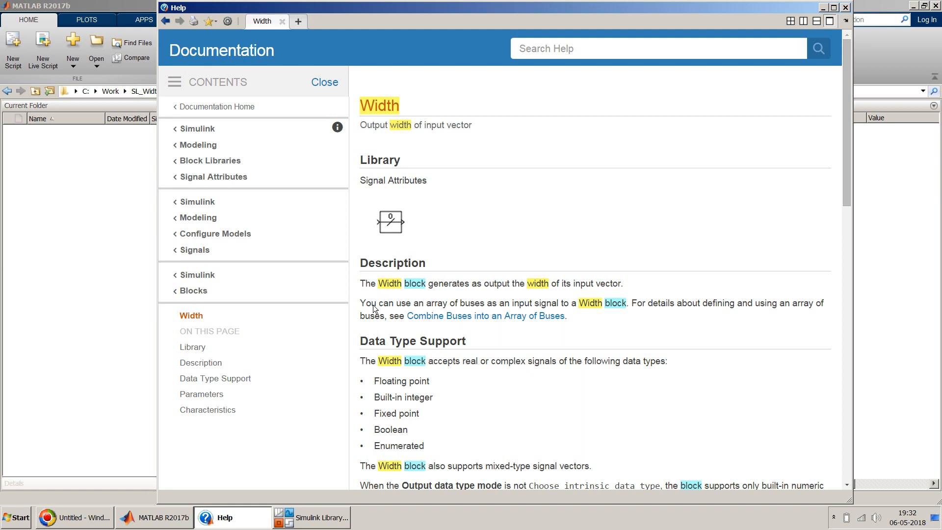
mouse_move(361, 307)
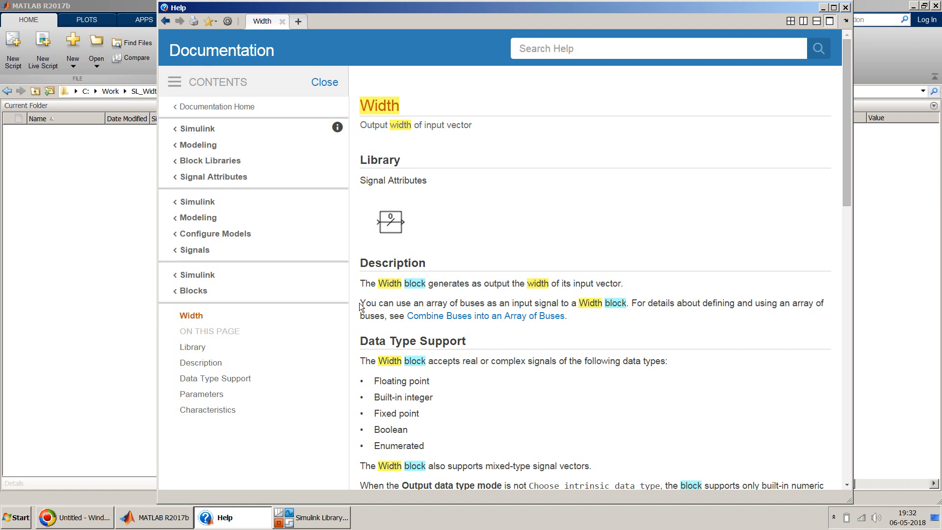
mouse_move(458, 306)
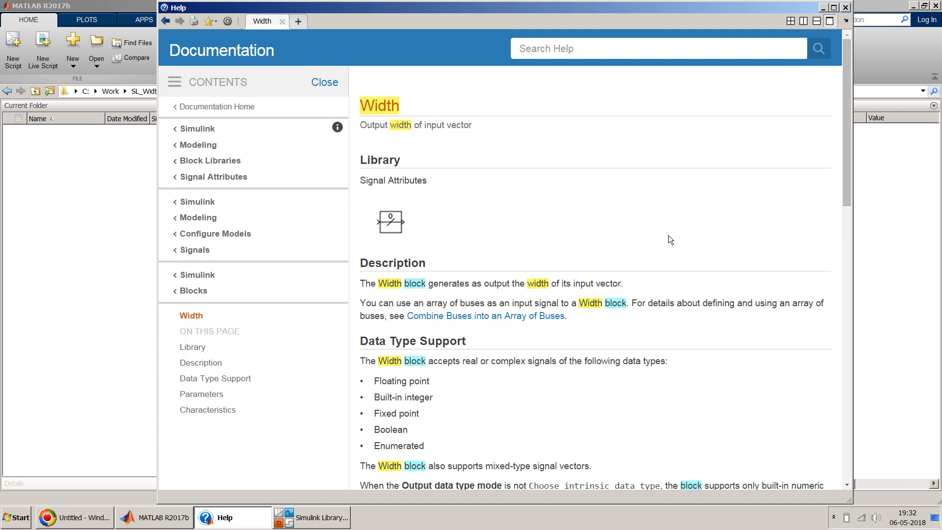
mouse_move(447, 132)
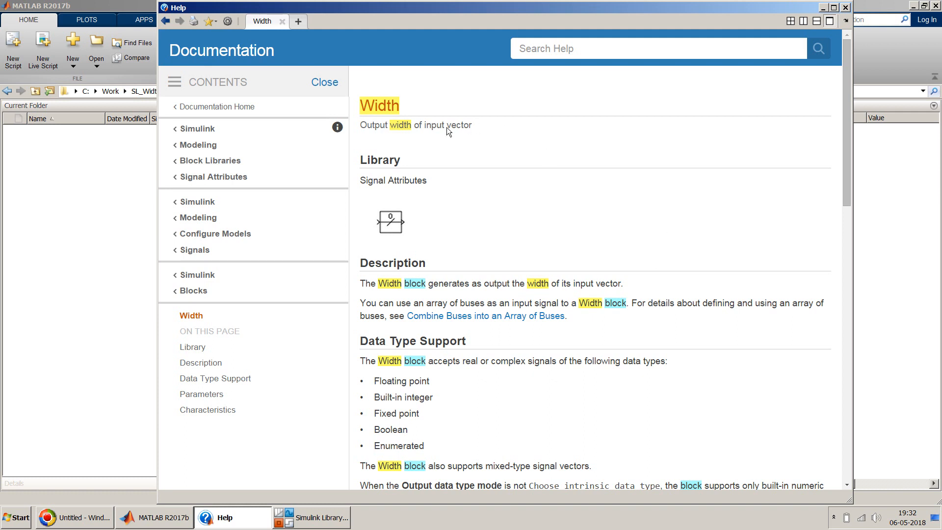
mouse_move(630, 138)
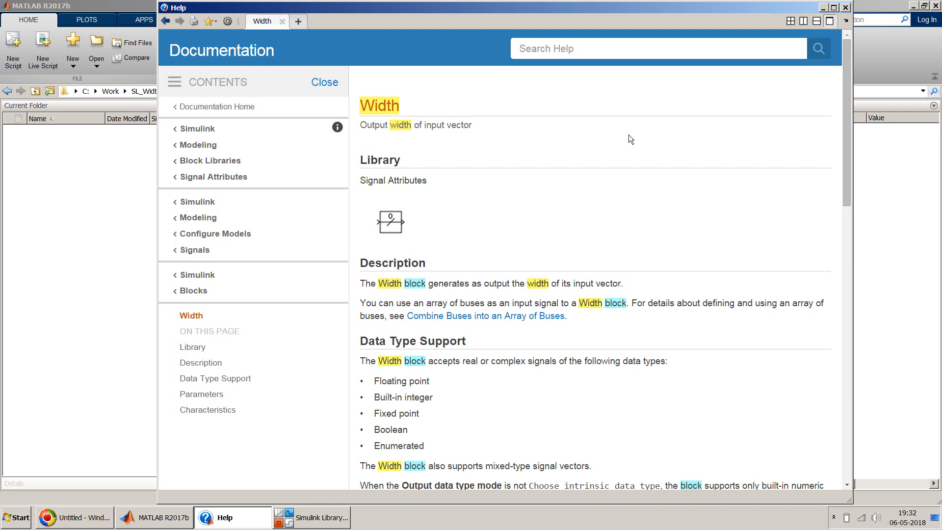
scroll(down, 3)
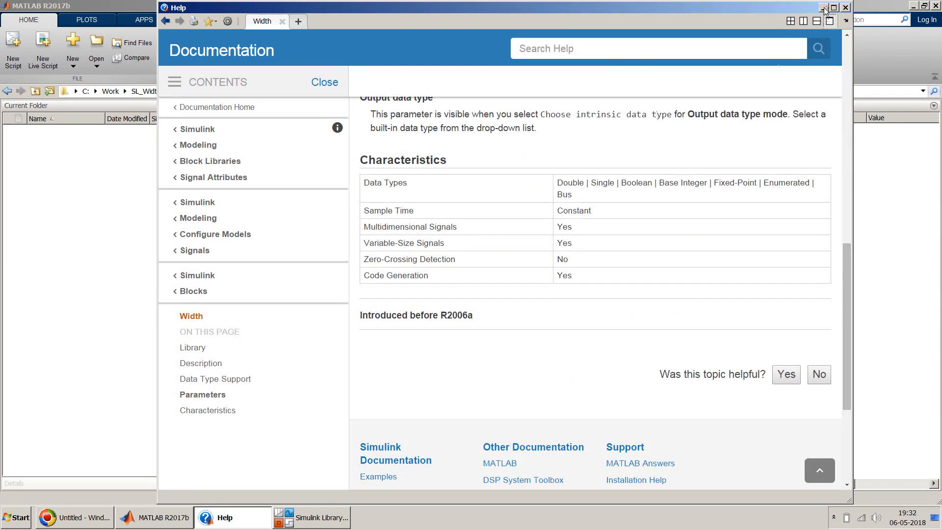
click(834, 7)
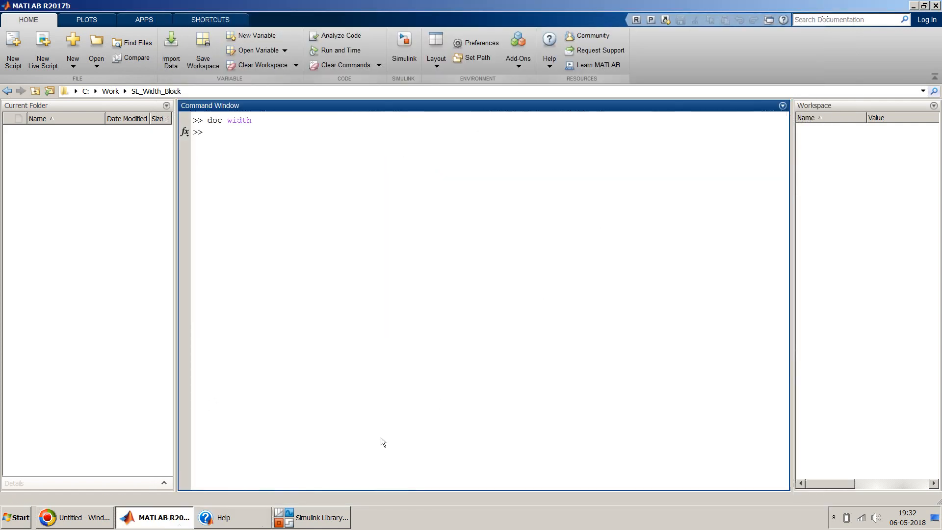
click(310, 517)
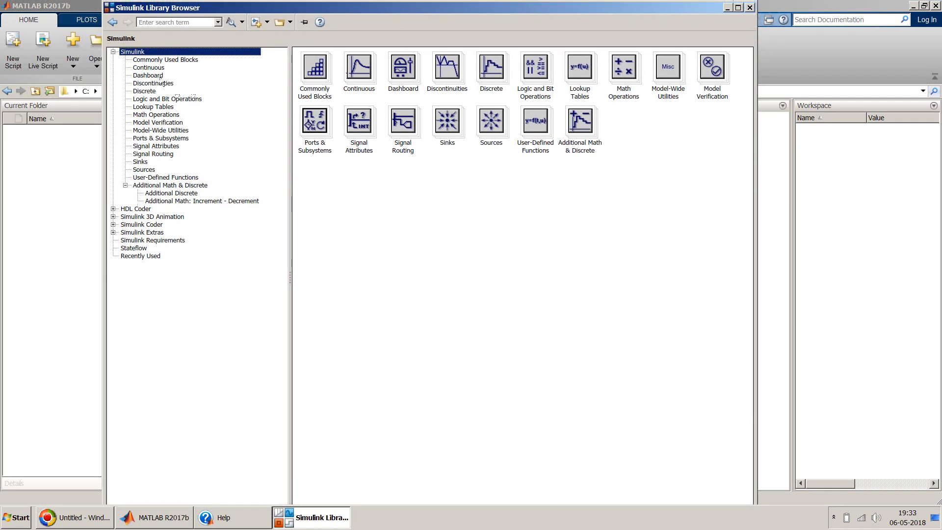
click(156, 146)
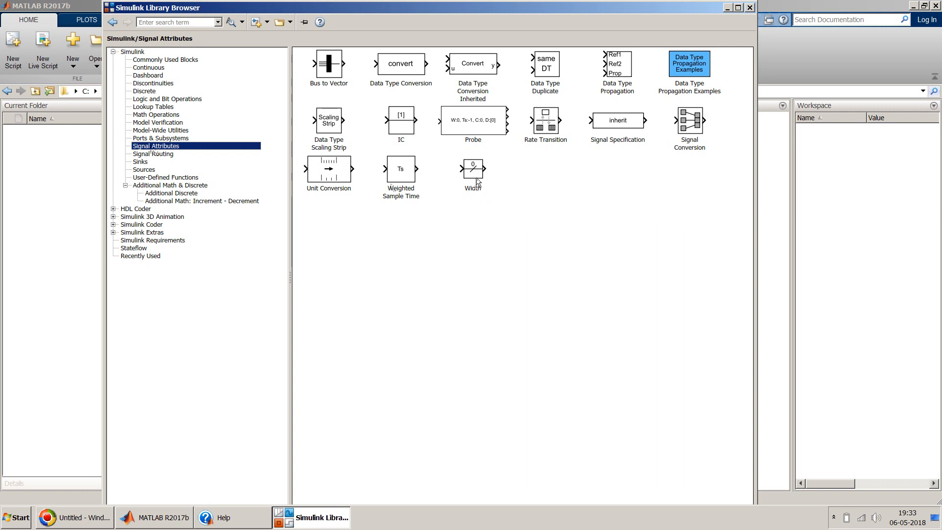
click(473, 168)
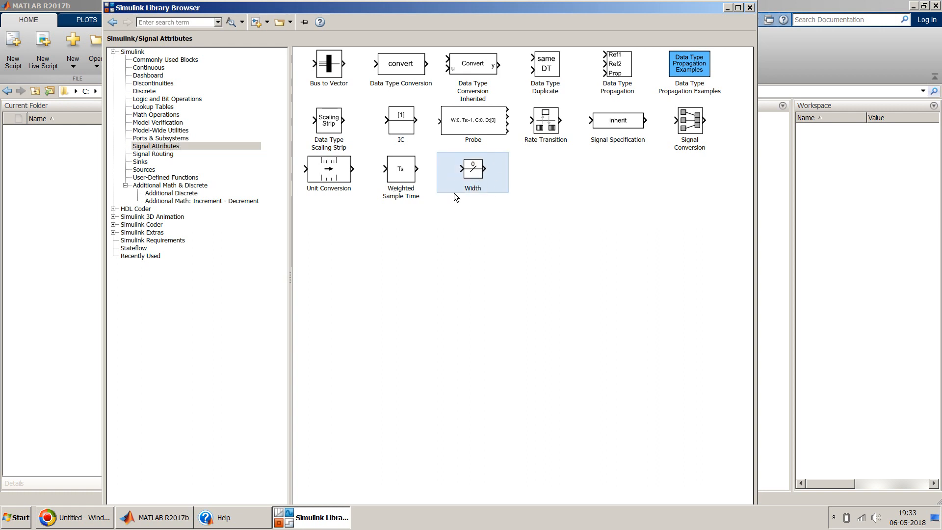
mouse_move(509, 198)
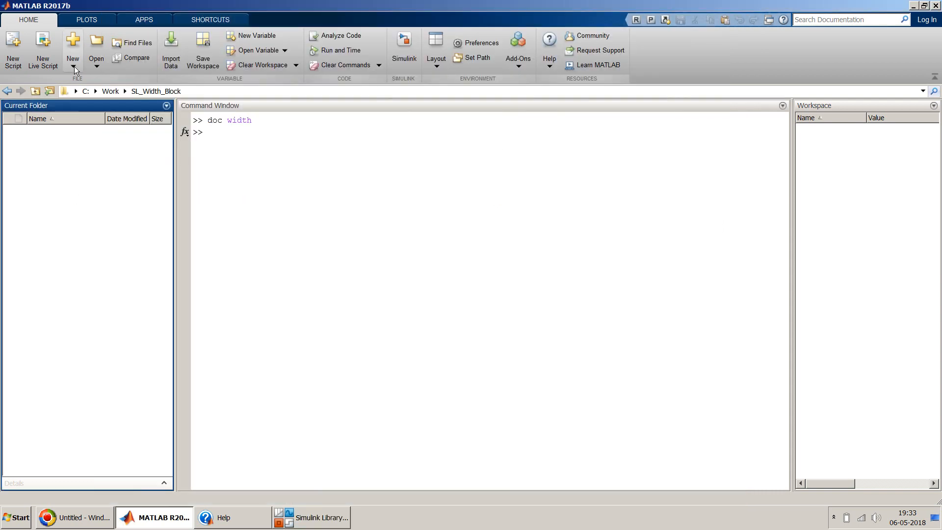
Start a blank Simulink model and place a Width block near the canvas centre.
click(72, 54)
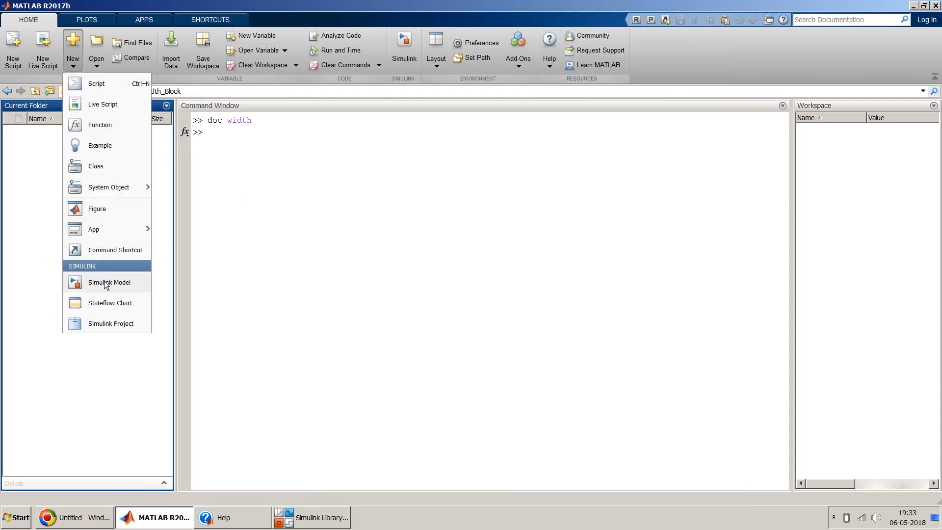
click(109, 282)
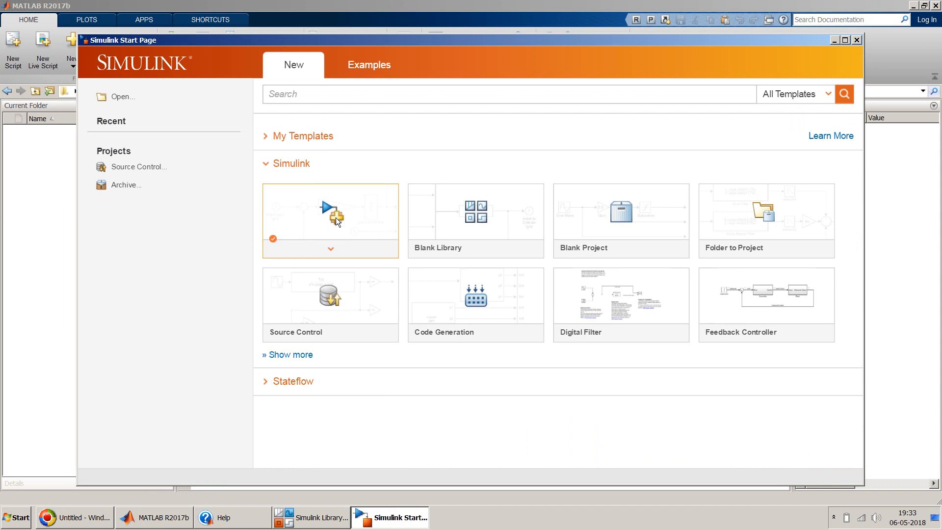
click(330, 213)
text(width)
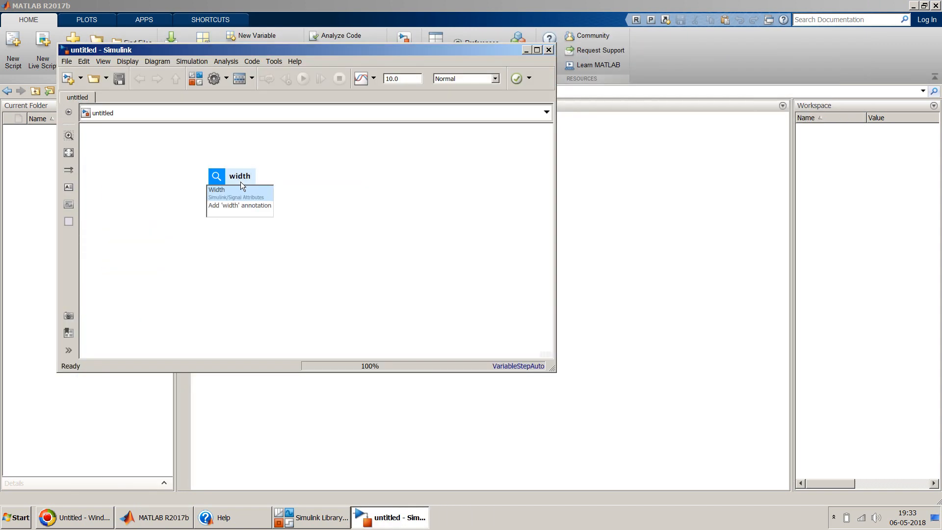
click(216, 189)
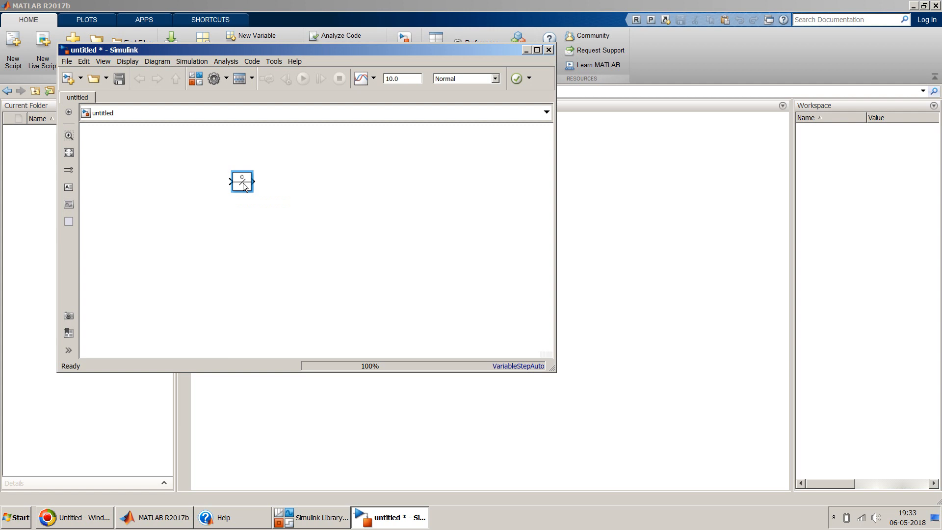
drag(241, 181, 293, 189)
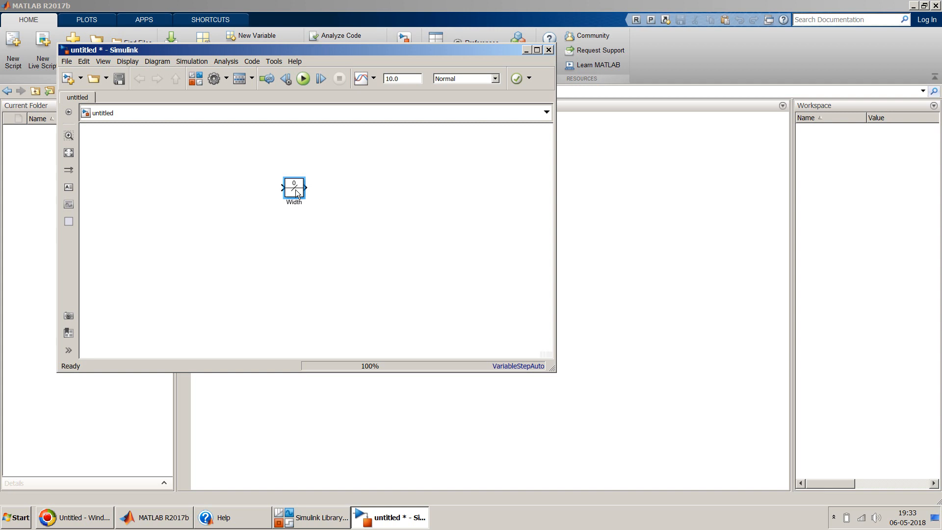
mouse_move(172, 165)
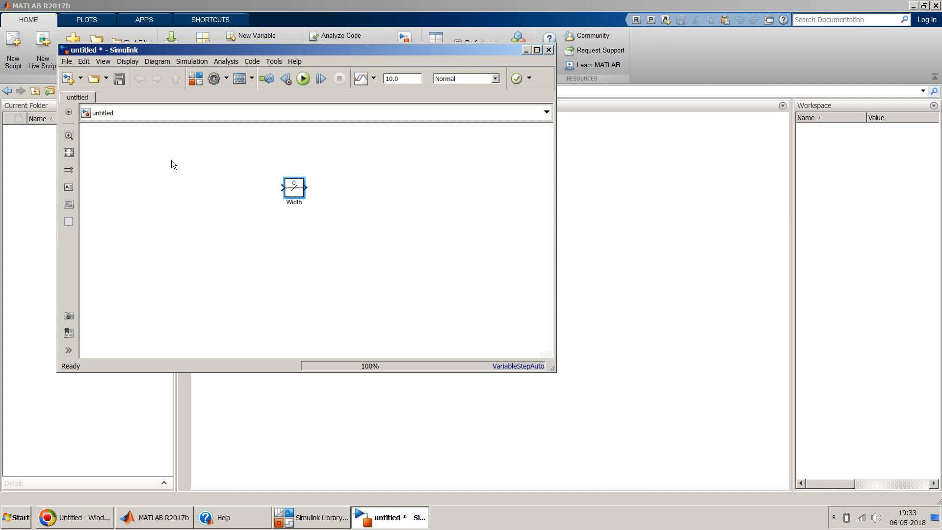
Place a Bus Creator left of the Width block and set its Number of inputs to 5.
click(155, 162)
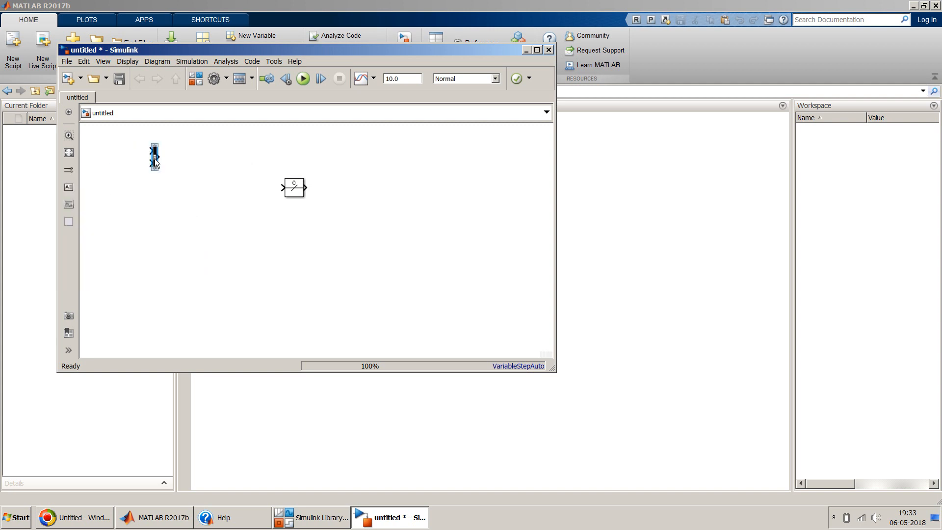
mouse_move(158, 174)
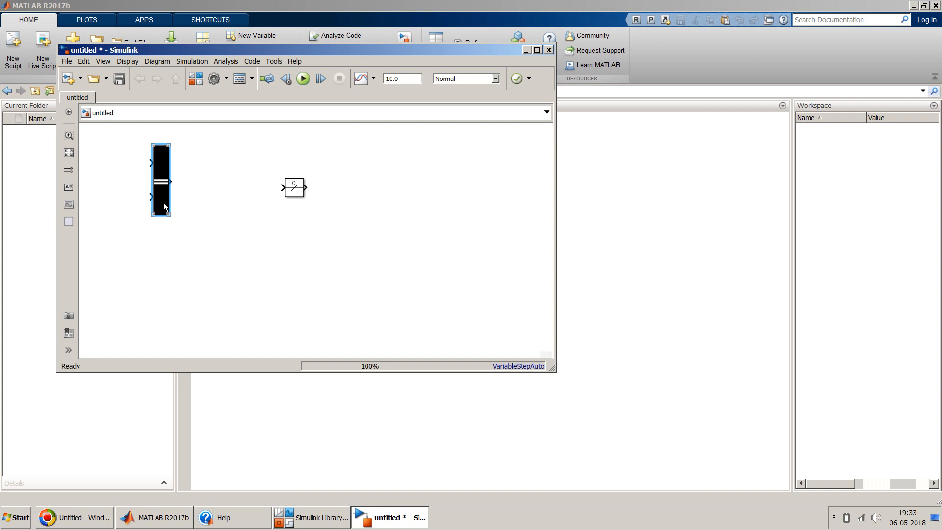
double_click(160, 181)
text(5)
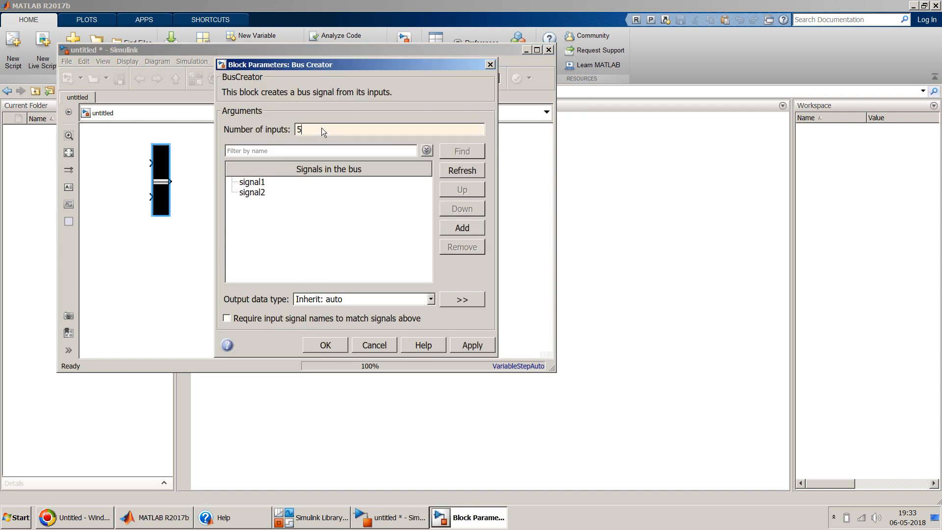
click(325, 344)
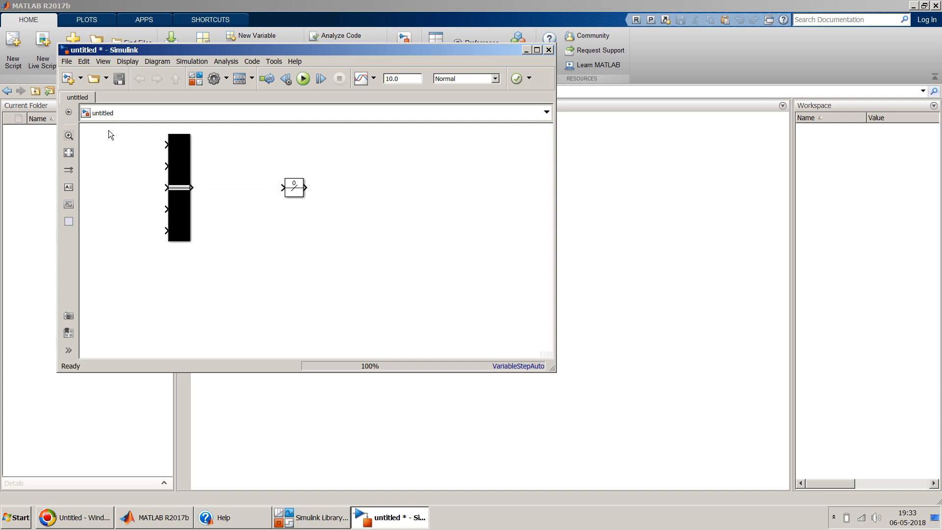
Add an Inport block and paste copies so several inports sit beside the Bus Creator.
text(inpo)
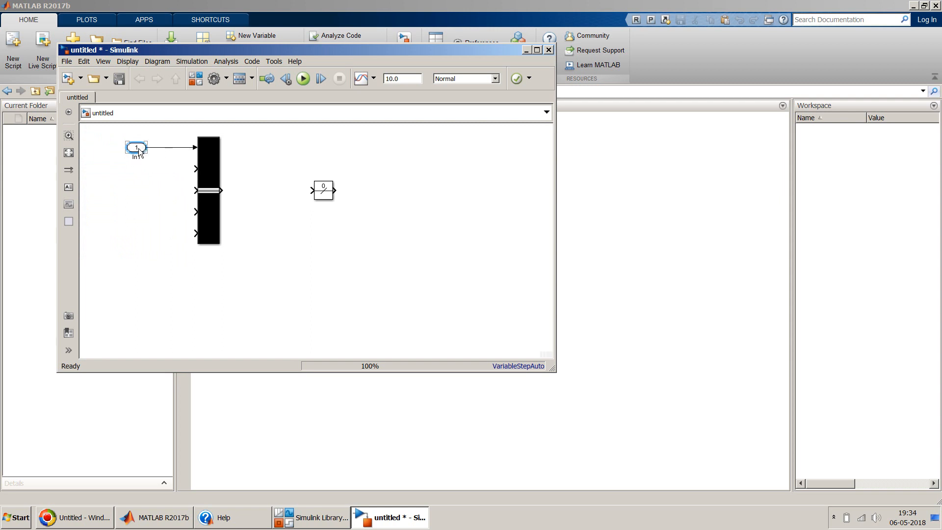
right_click(138, 152)
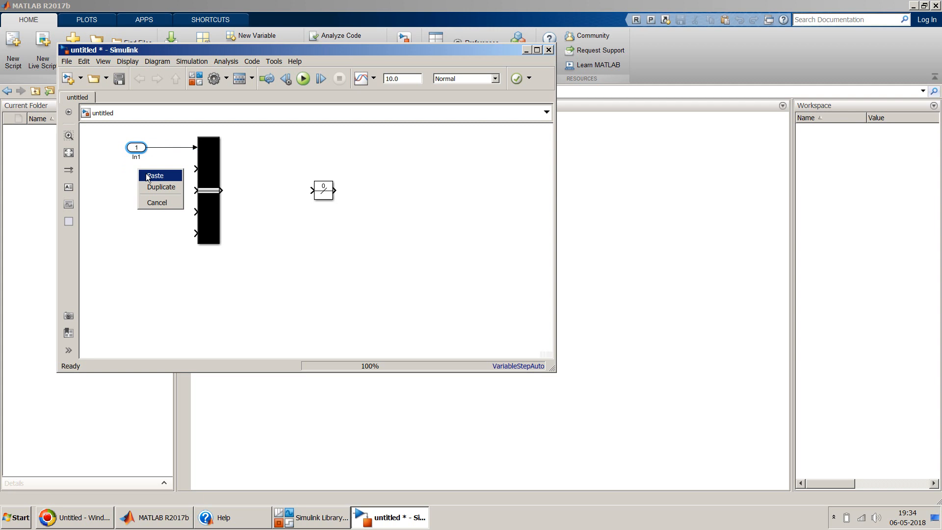
click(156, 175)
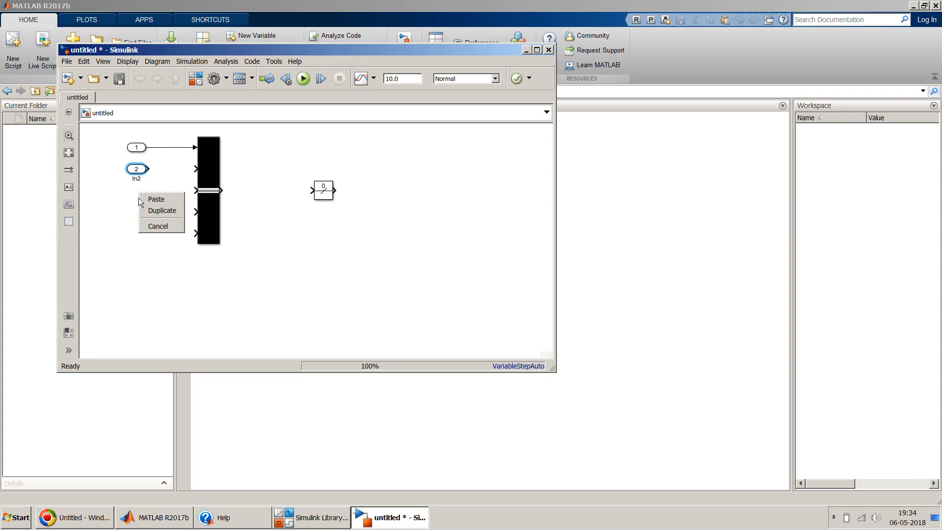
click(162, 210)
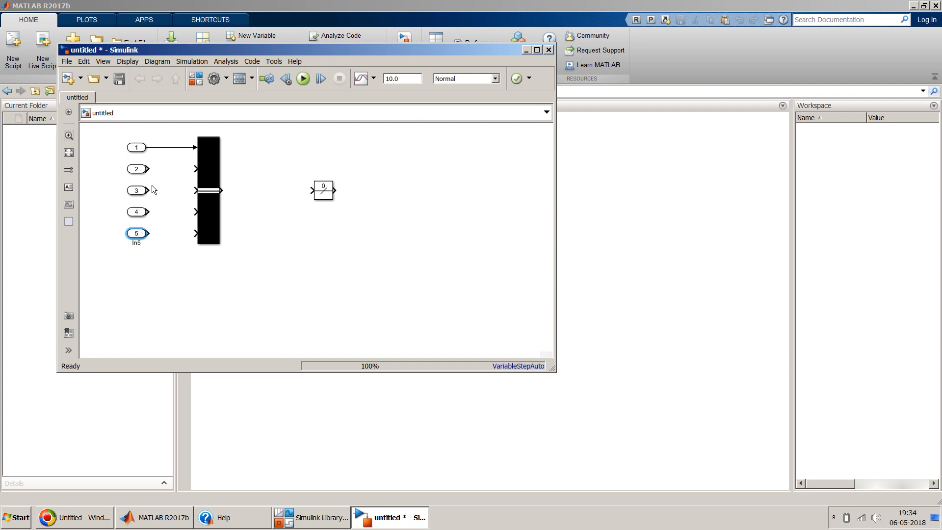
Wire the five inports into the Bus Creator and its bus output into the Width block.
click(136, 168)
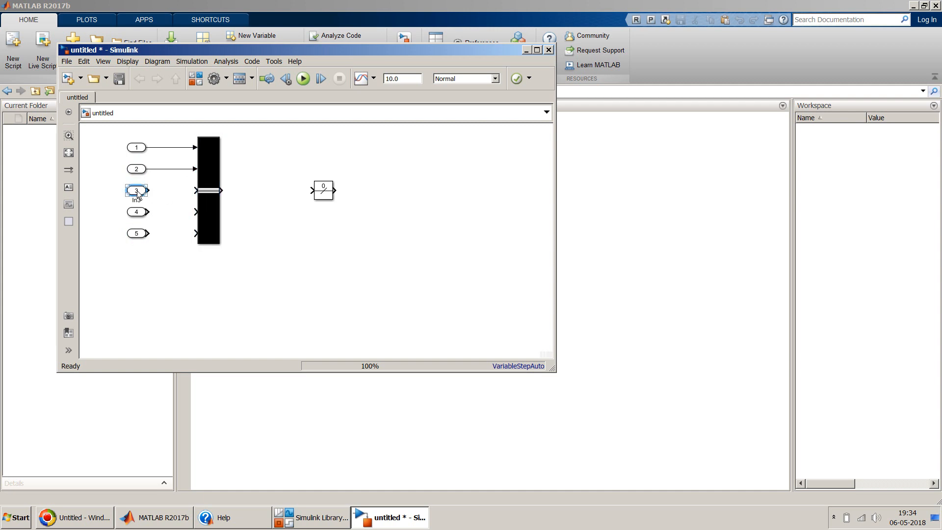
click(207, 207)
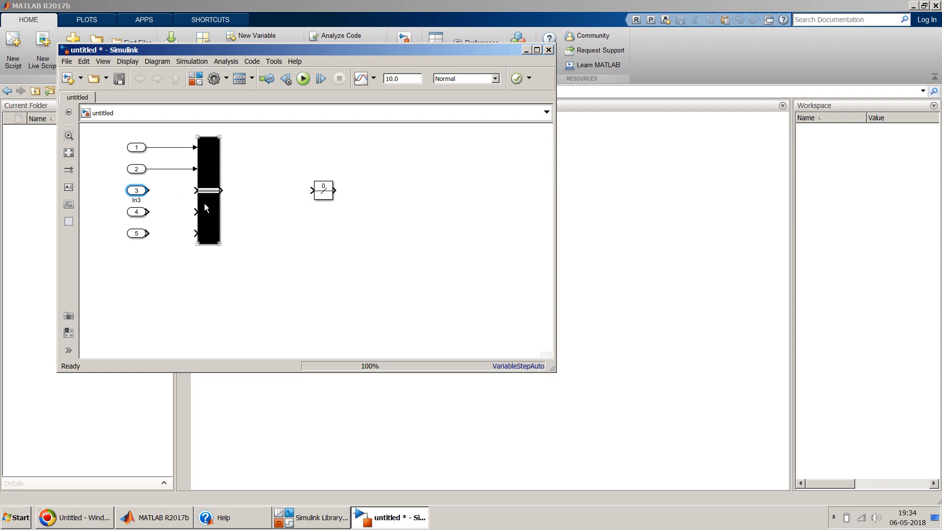
click(137, 212)
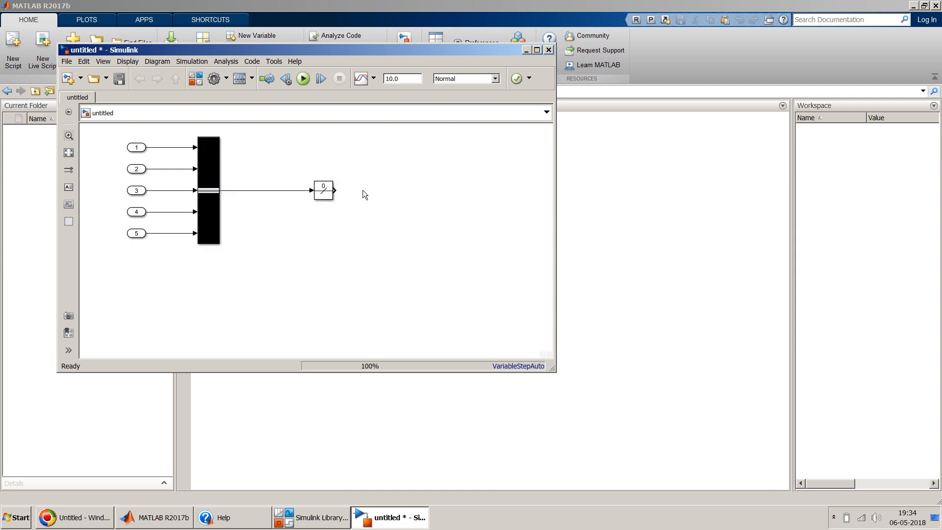
Add a Simulink/Sinks Display fed by the Width output and start saving the model.
text(displa)
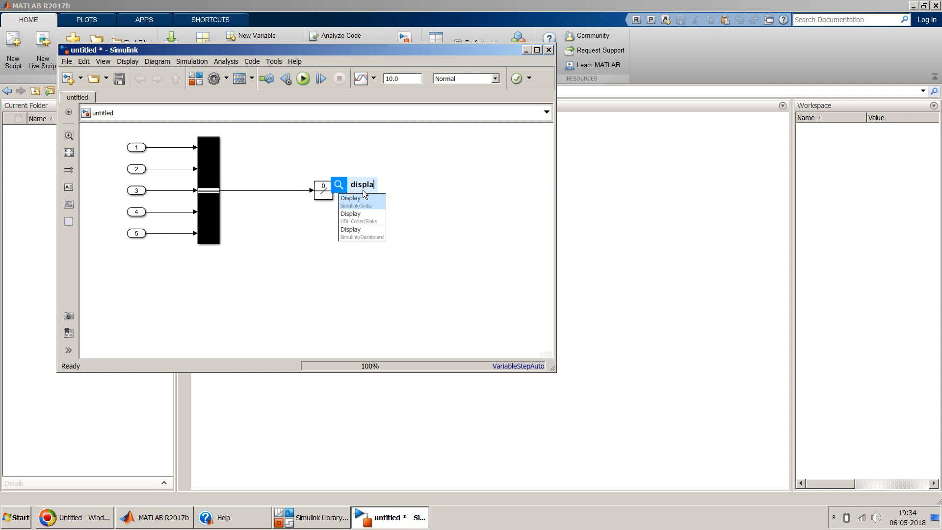
click(349, 197)
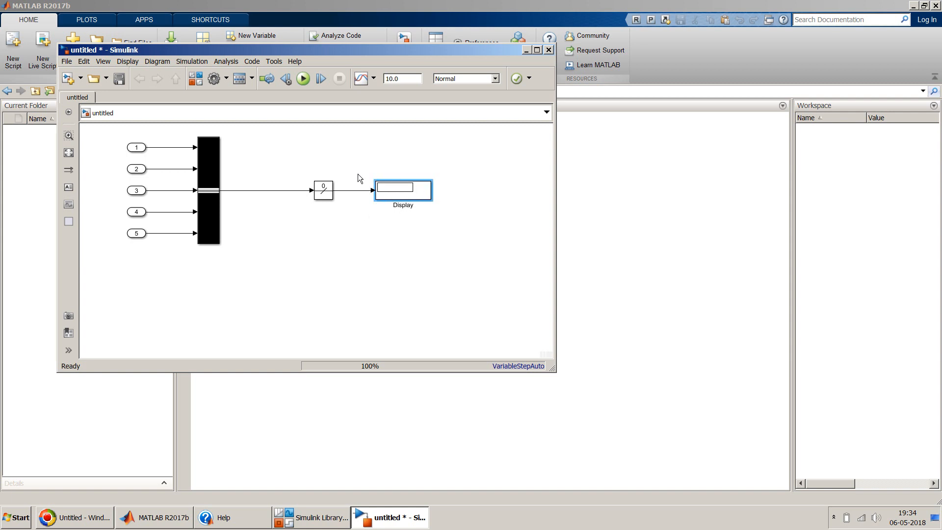
click(304, 157)
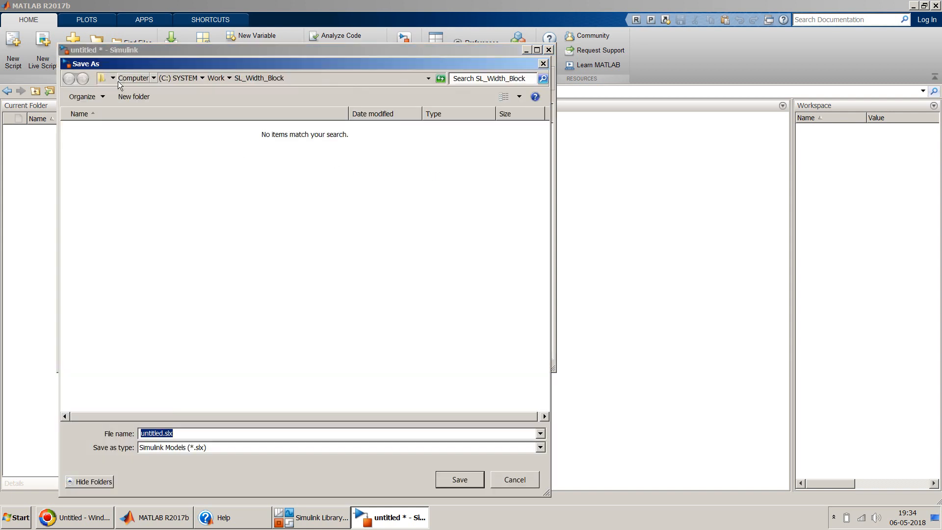
Name the model Width_Block_Simulink and save it in the SL_Width_Block folder.
text(Wid)
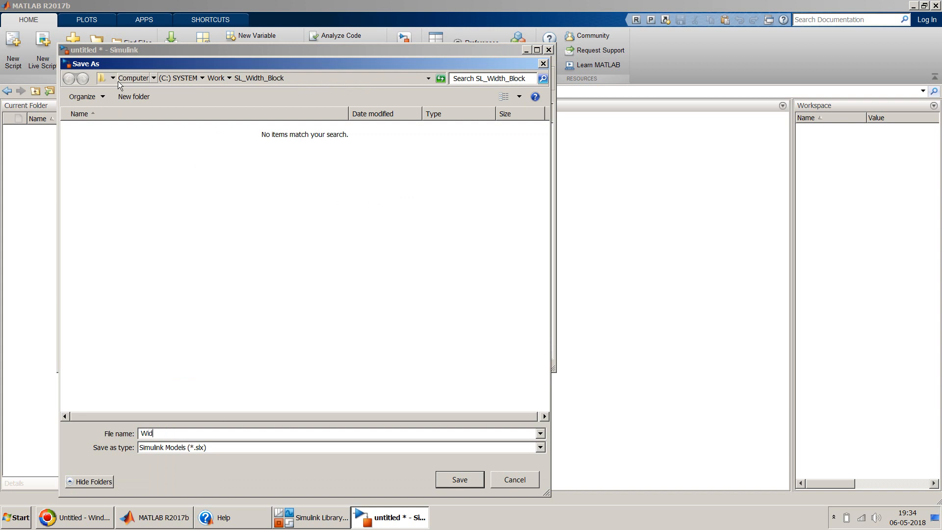
text(th_)
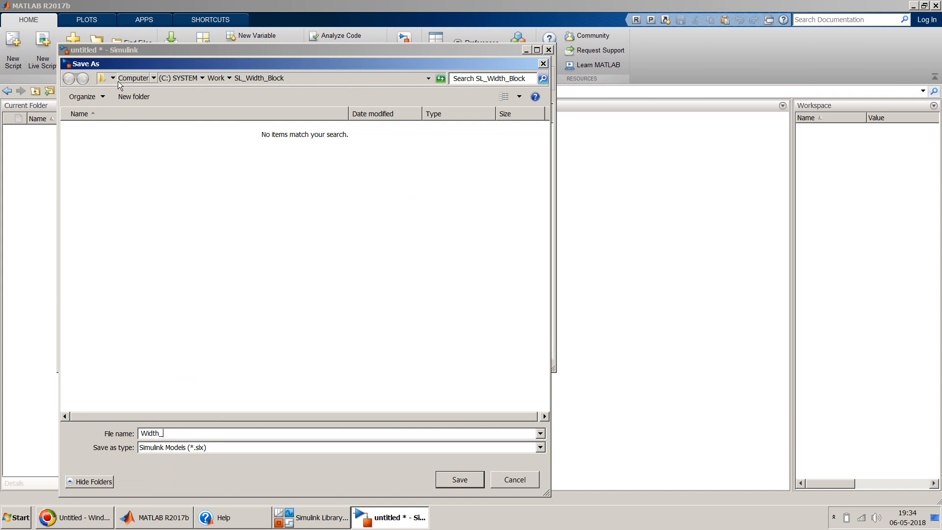
text(Blo)
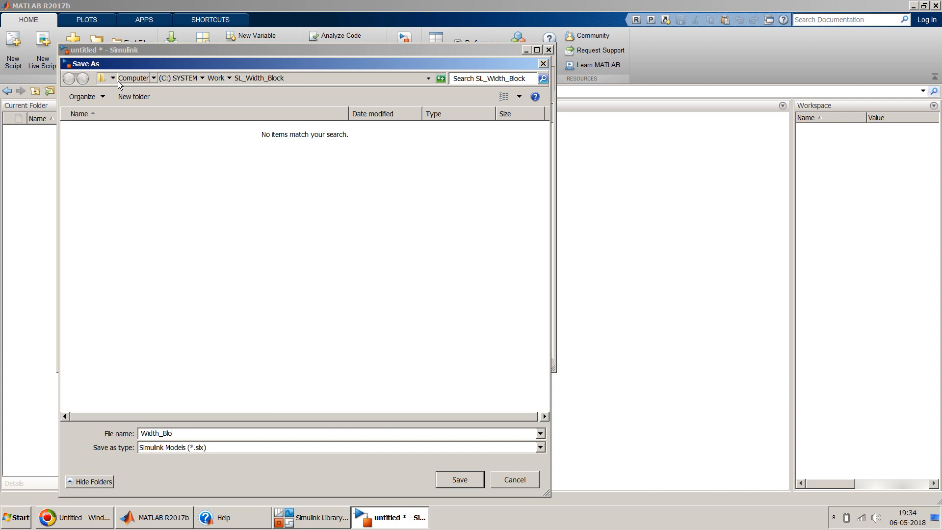
text(ck)
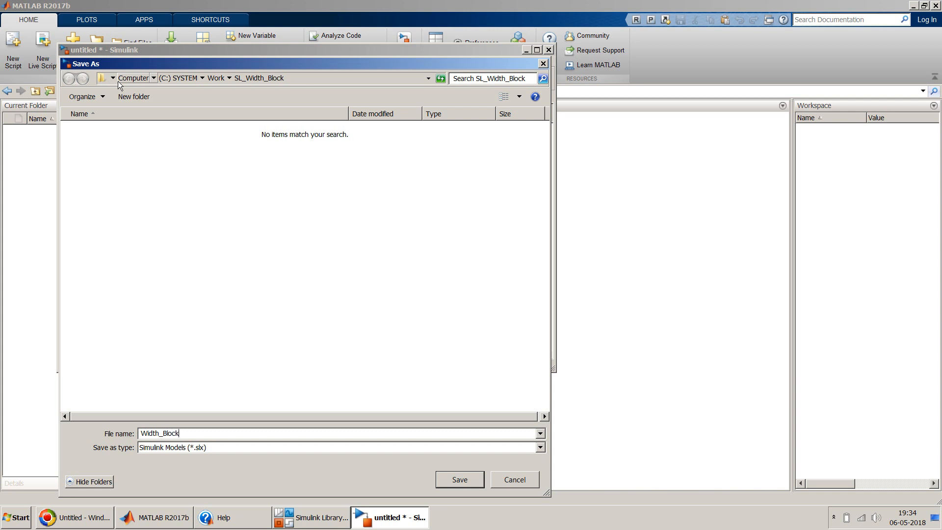
text(_Simulink)
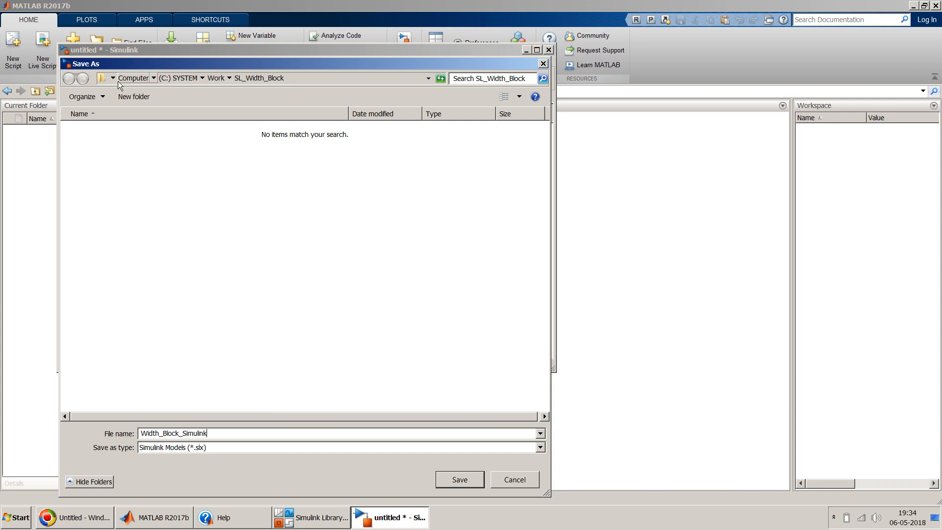
click(458, 479)
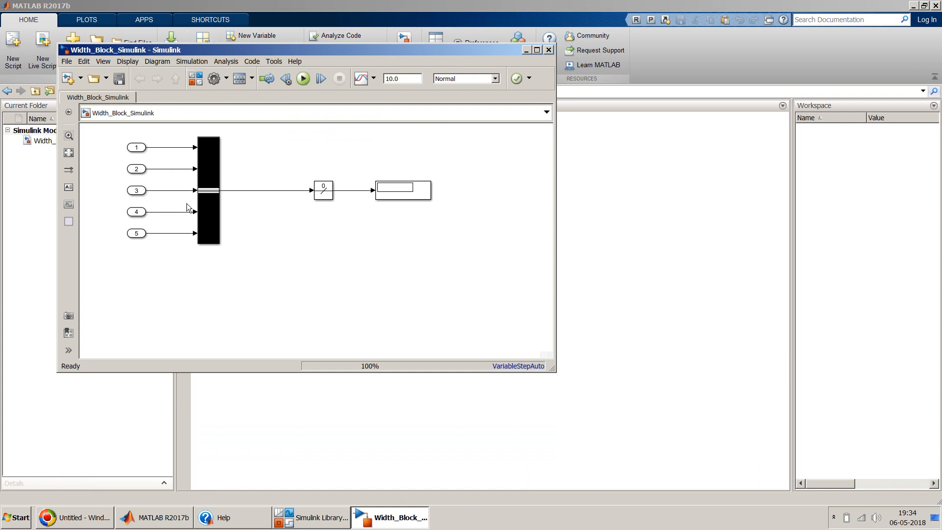
Run the simulation so the Display reports a width of 5.
click(302, 79)
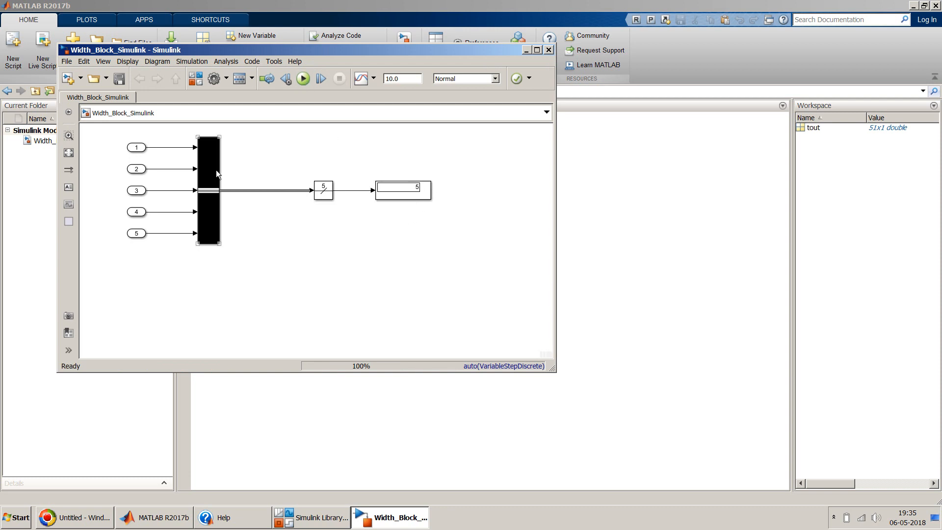
click(271, 226)
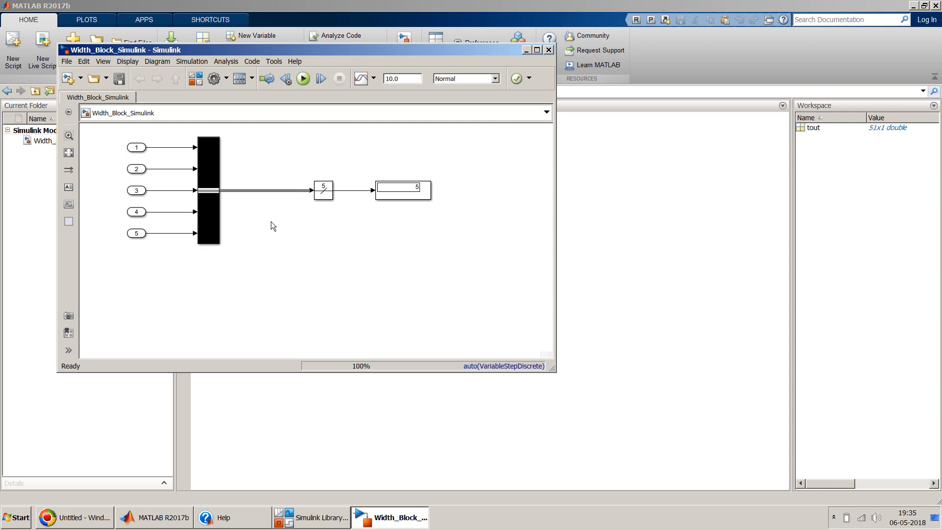
mouse_move(263, 228)
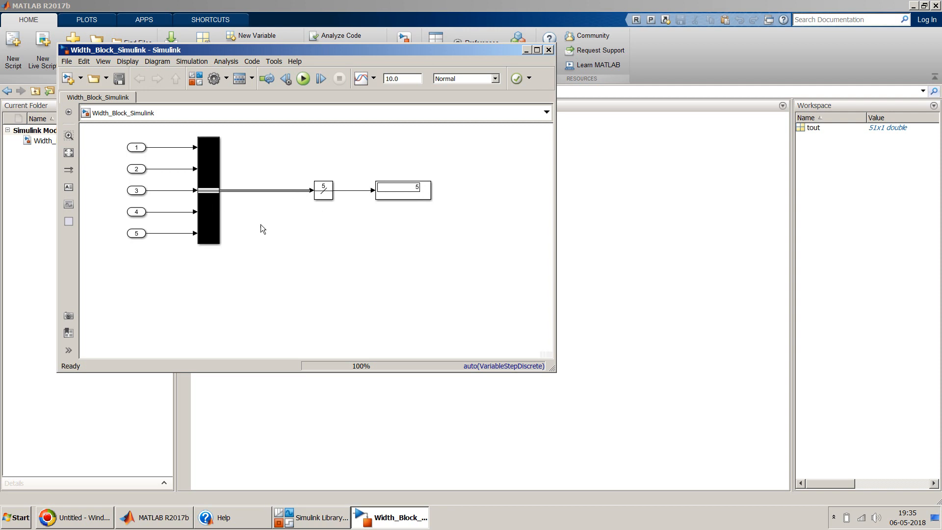
mouse_move(233, 208)
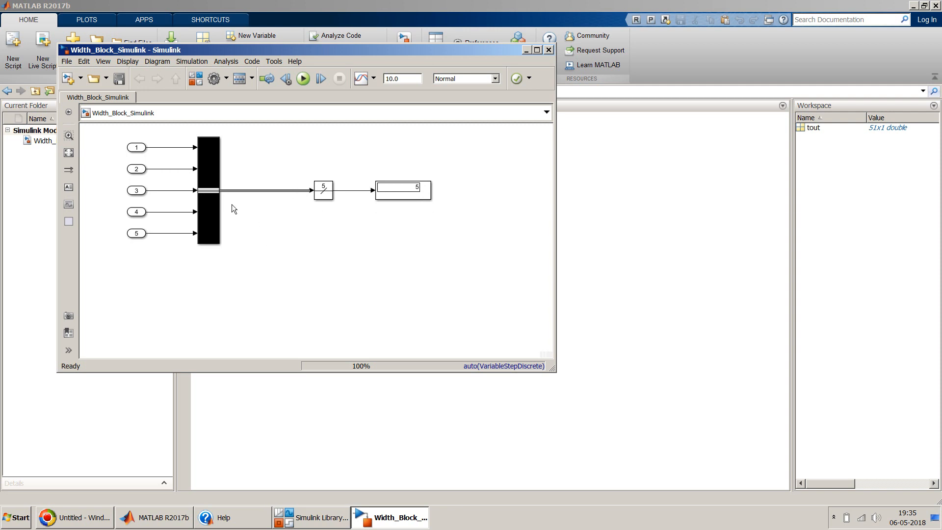
mouse_move(290, 215)
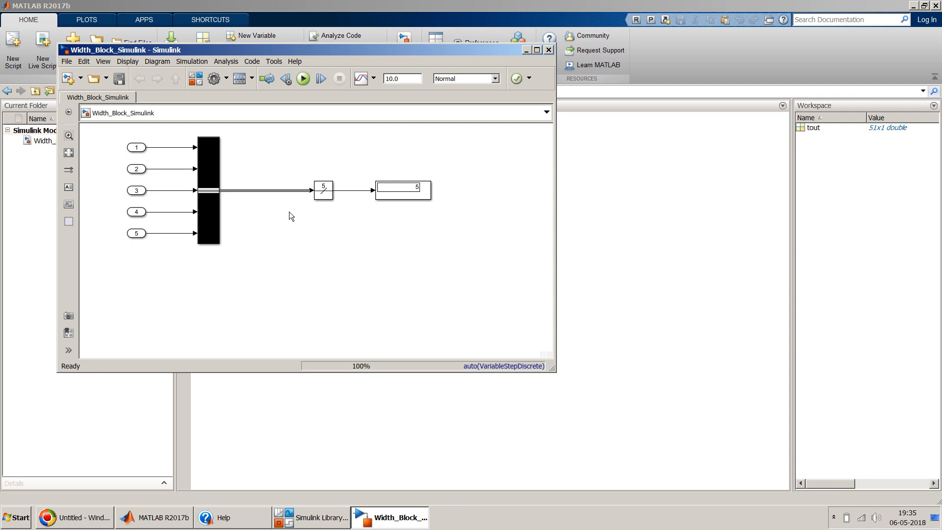
mouse_move(270, 245)
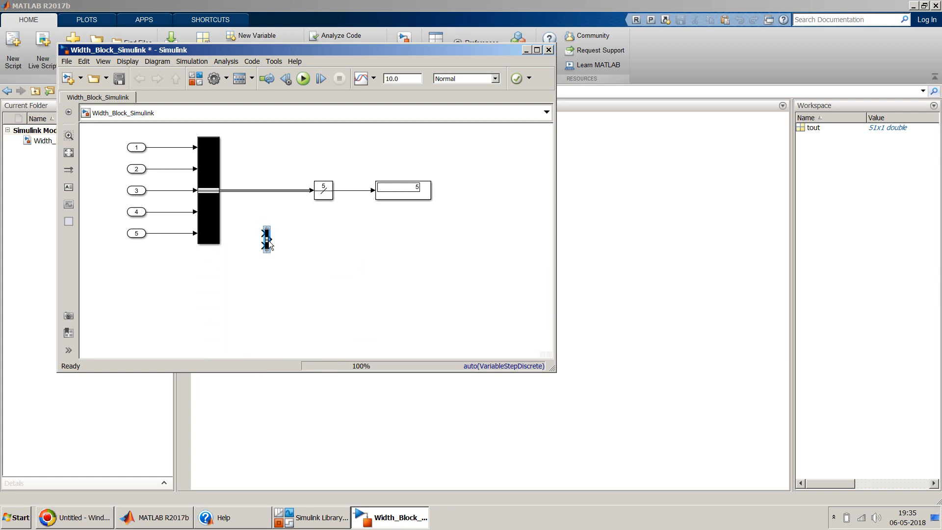
mouse_move(269, 251)
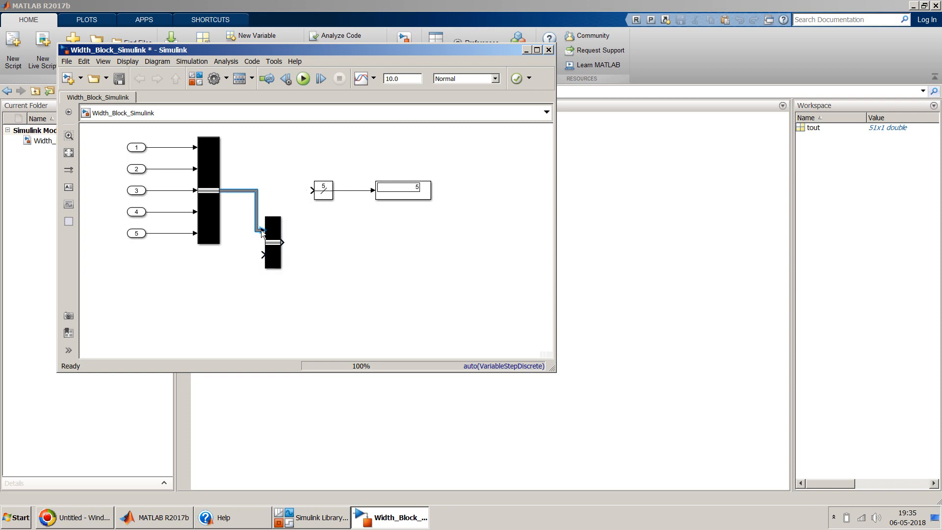
Paste In5 as In6 feeding Bus Creator1, wire its bus to Width, and rerun to show 6.
click(136, 233)
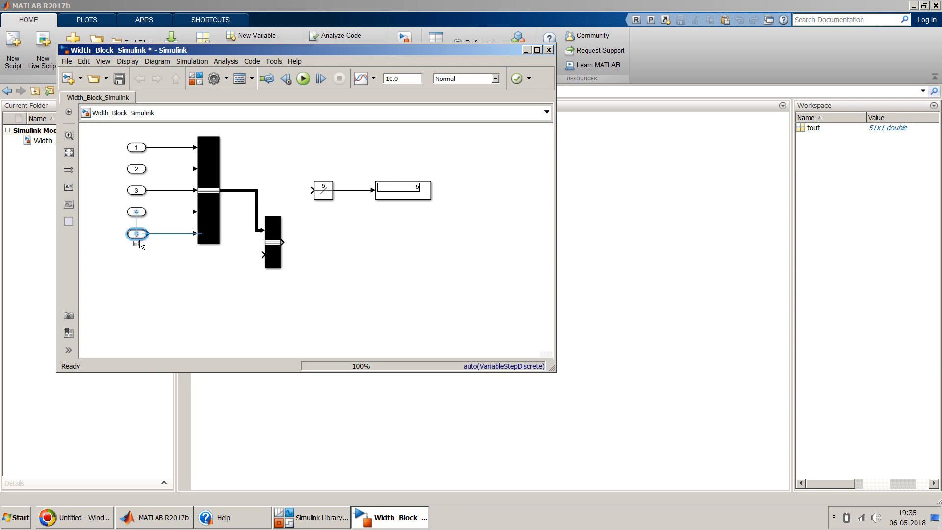
right_click(138, 240)
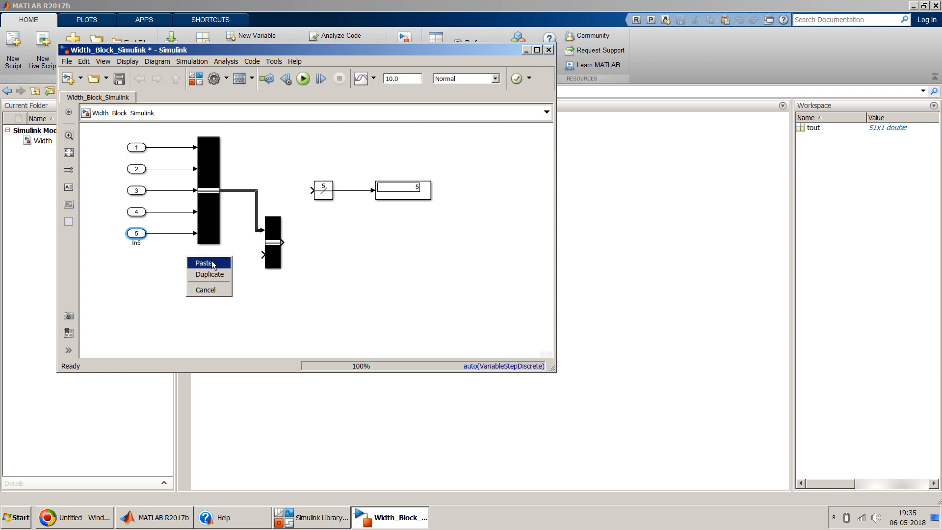
click(203, 263)
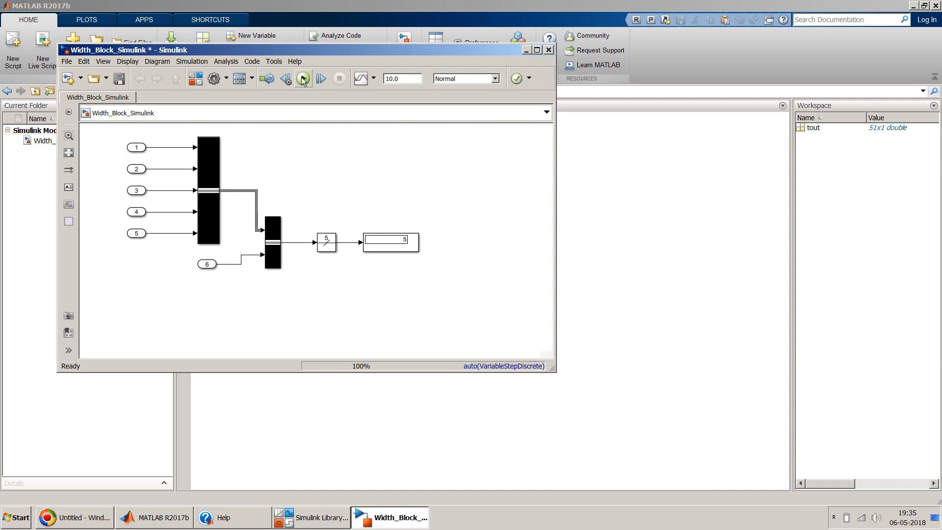
click(302, 79)
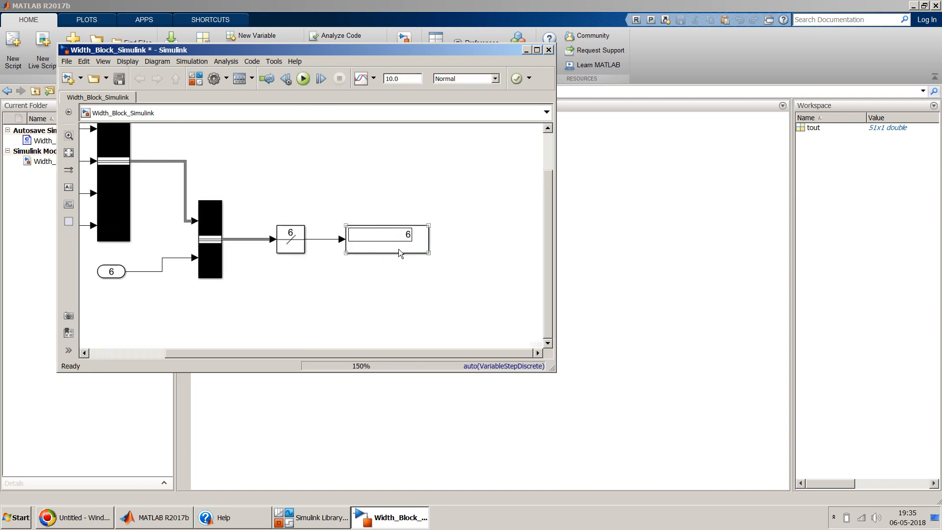
click(535, 50)
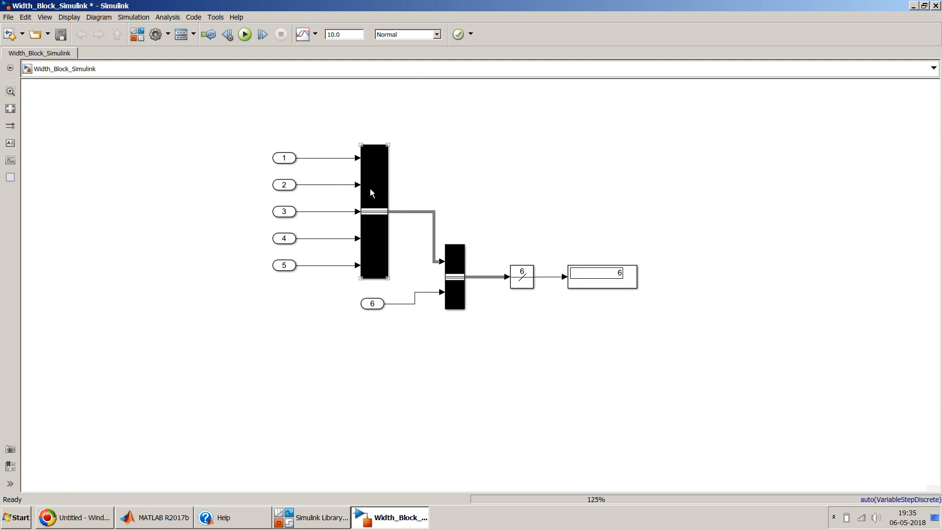
Inspect Bus Creator1's parameters, expanding signal1 to reveal its five nested signals.
click(453, 276)
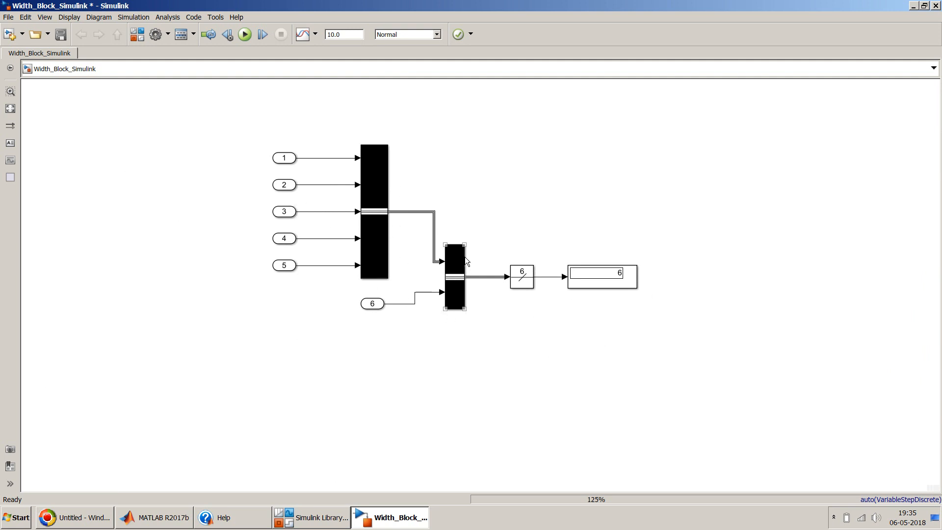
double_click(455, 277)
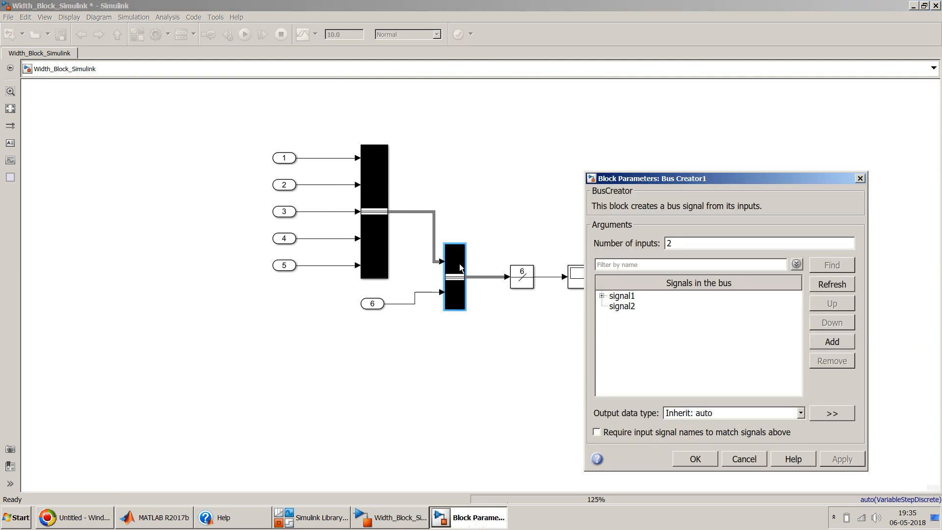
click(601, 295)
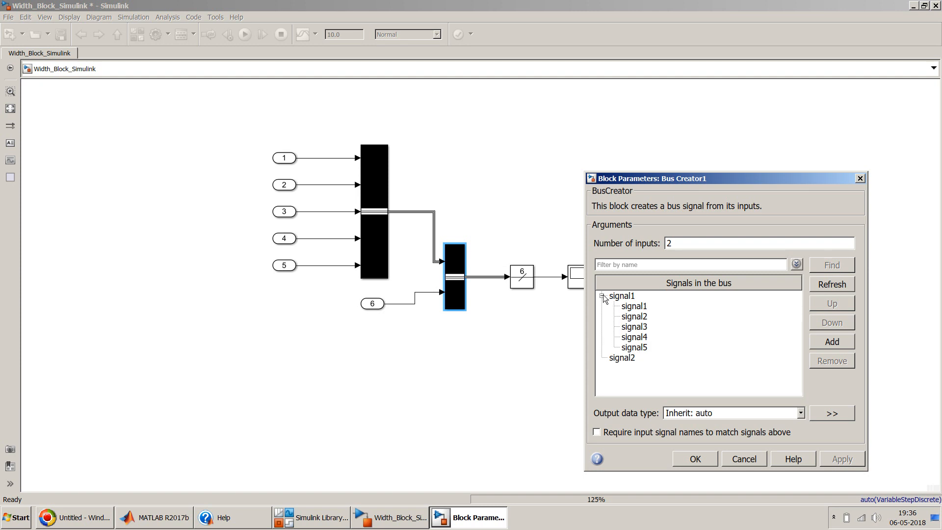
click(601, 295)
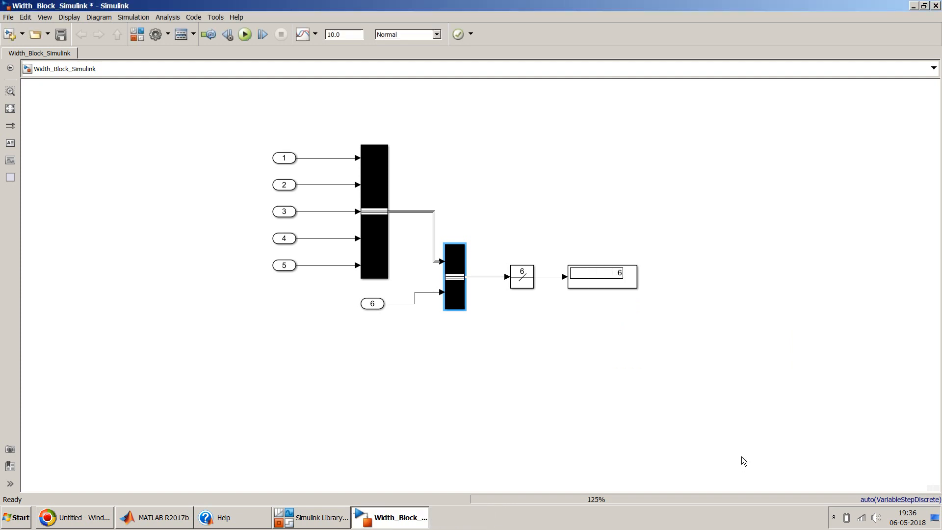
mouse_move(528, 265)
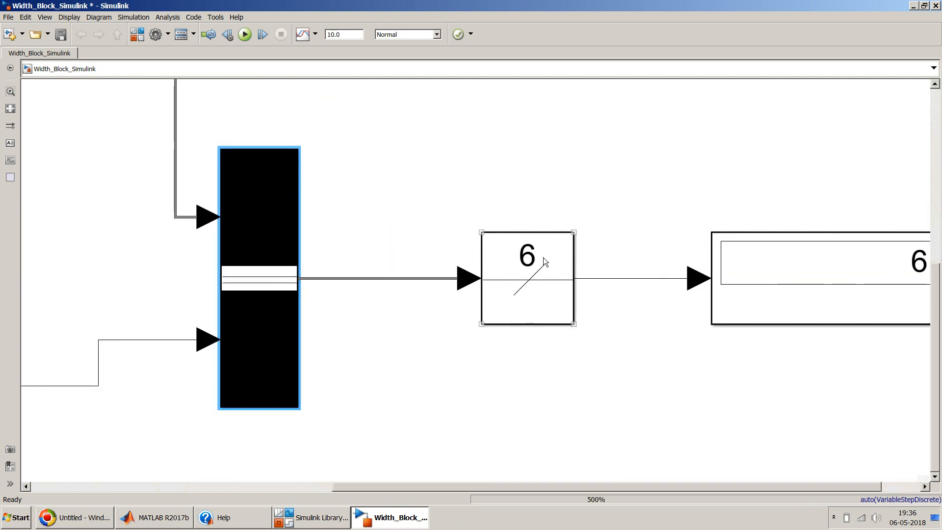
mouse_move(552, 234)
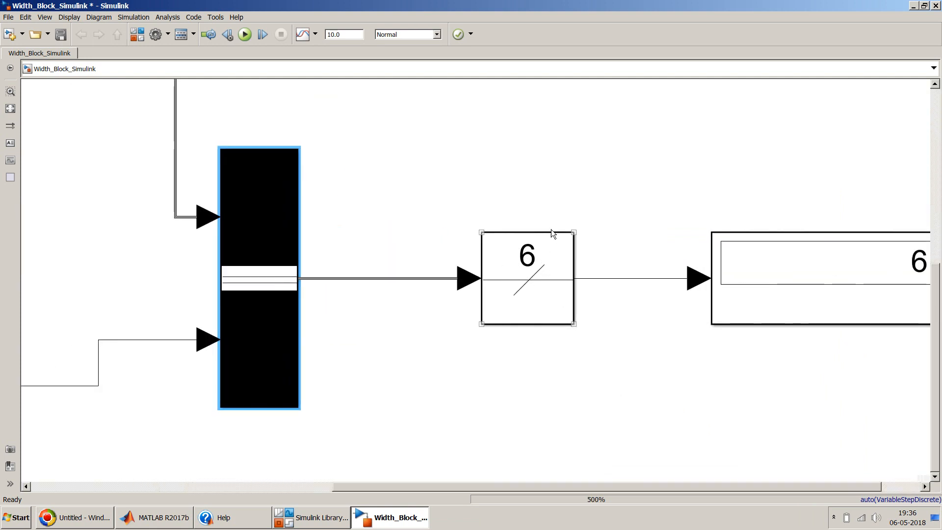
mouse_move(535, 251)
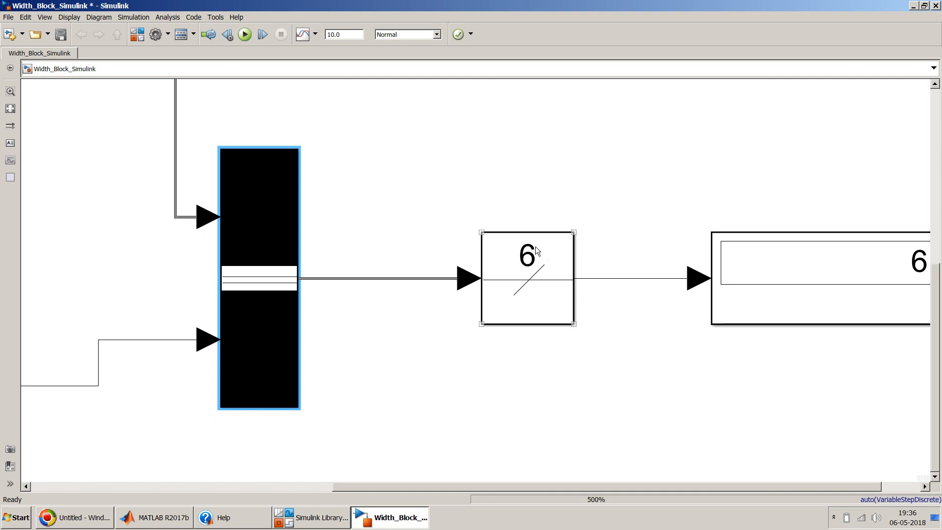
Check the Width block and Display both read 6 and clear the selection.
scroll(down, 3)
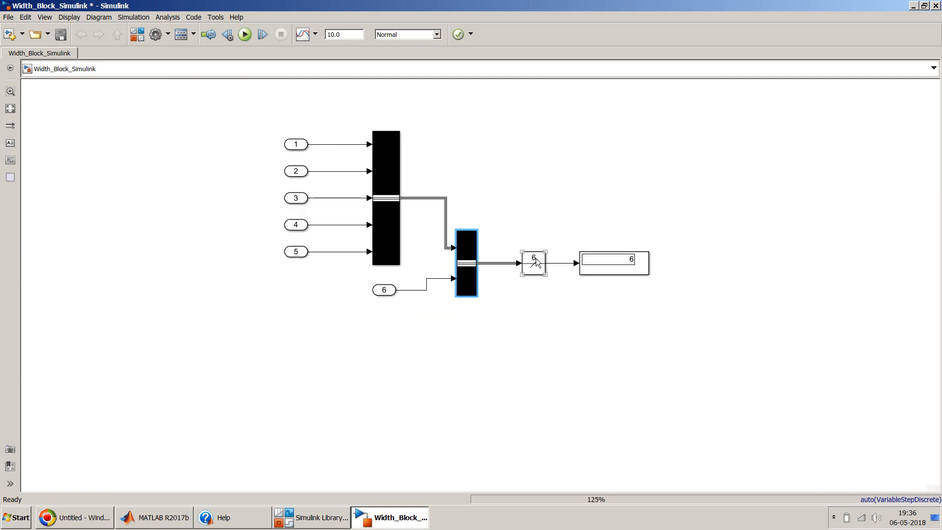
click(519, 355)
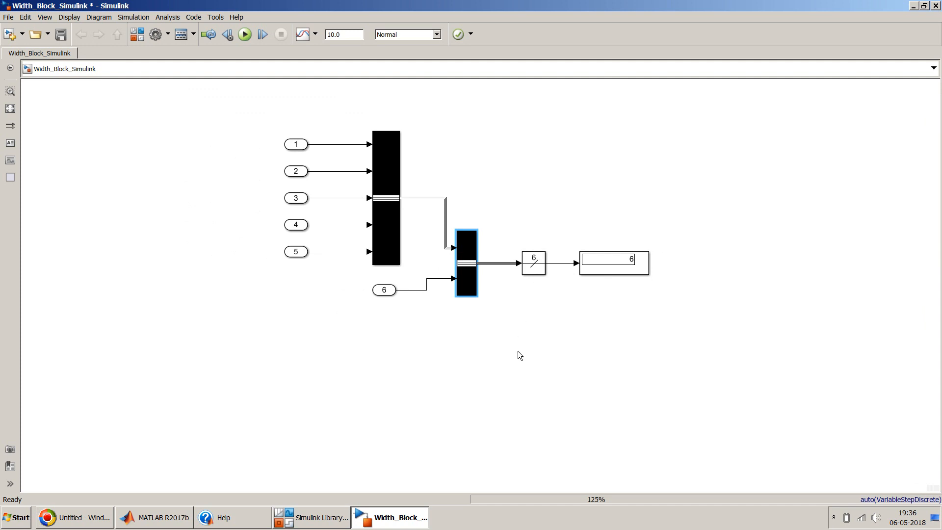
click(519, 356)
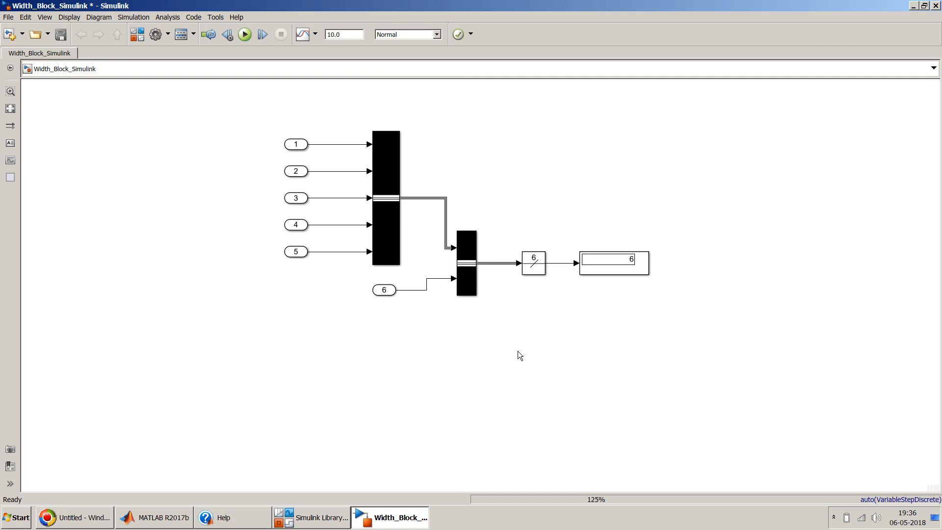
Add a vector Constant feeding a second Width block with Display and run to show its width.
scroll(up, 3)
text(cons)
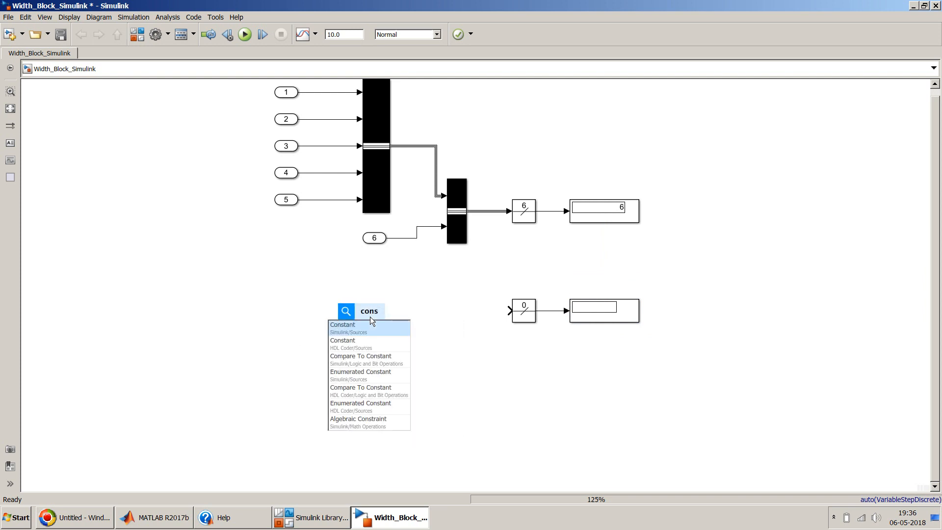
click(343, 325)
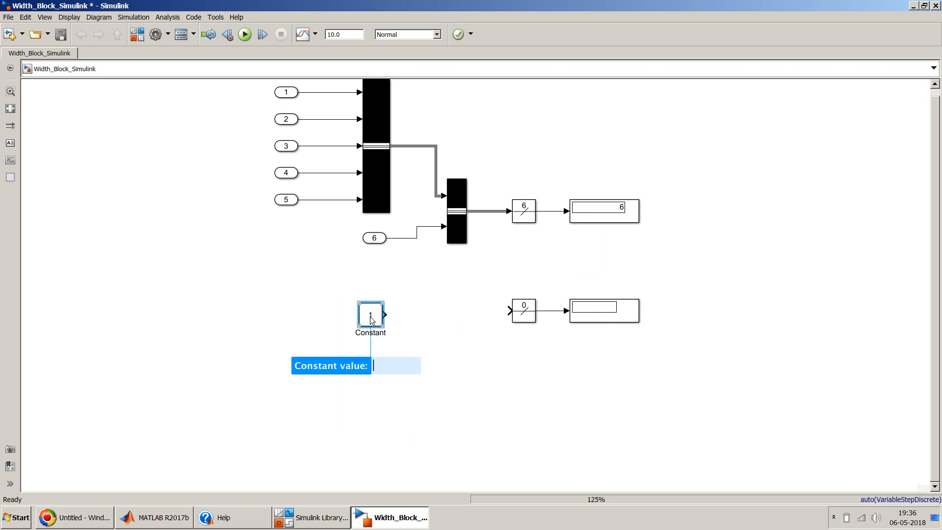
text([])
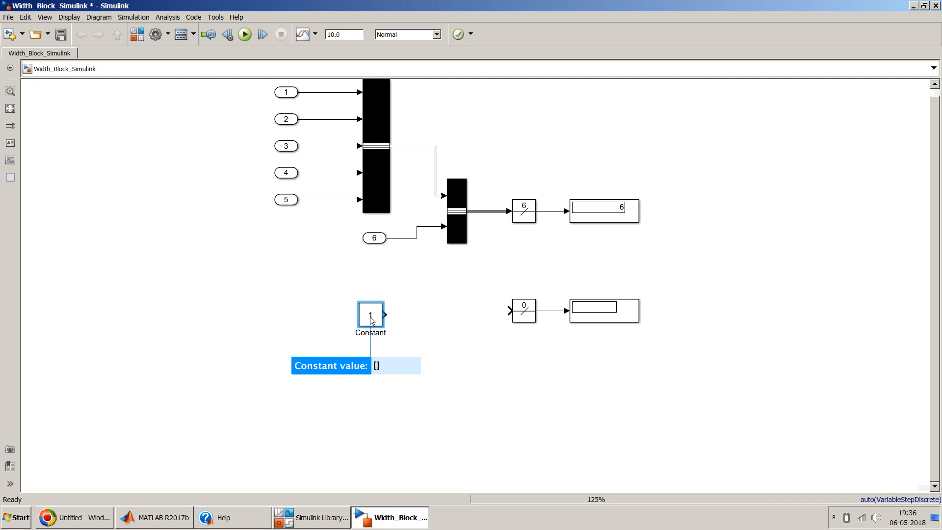
text([1 2 3 4 5])
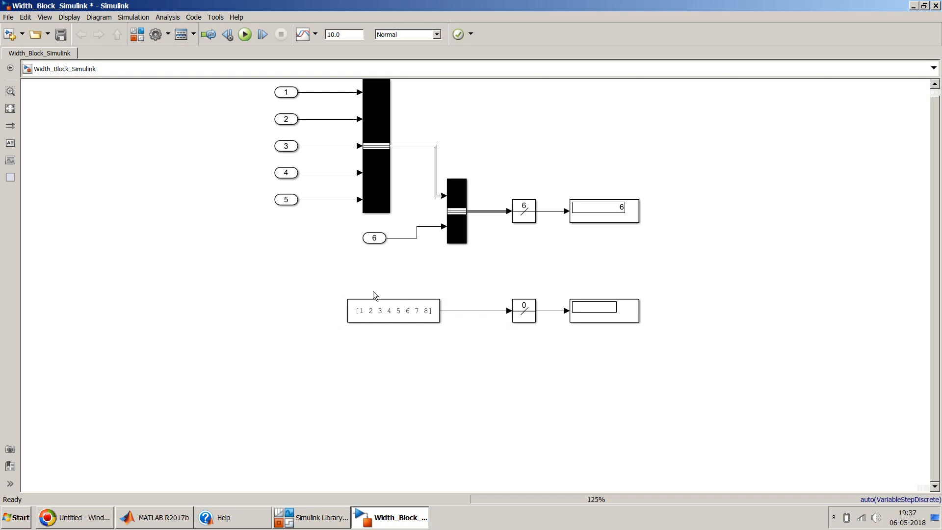
click(392, 311)
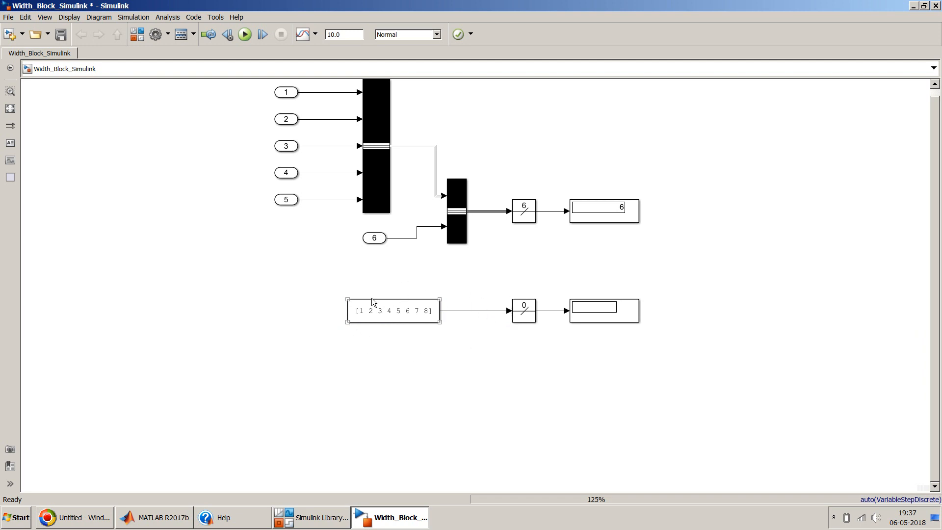
click(244, 35)
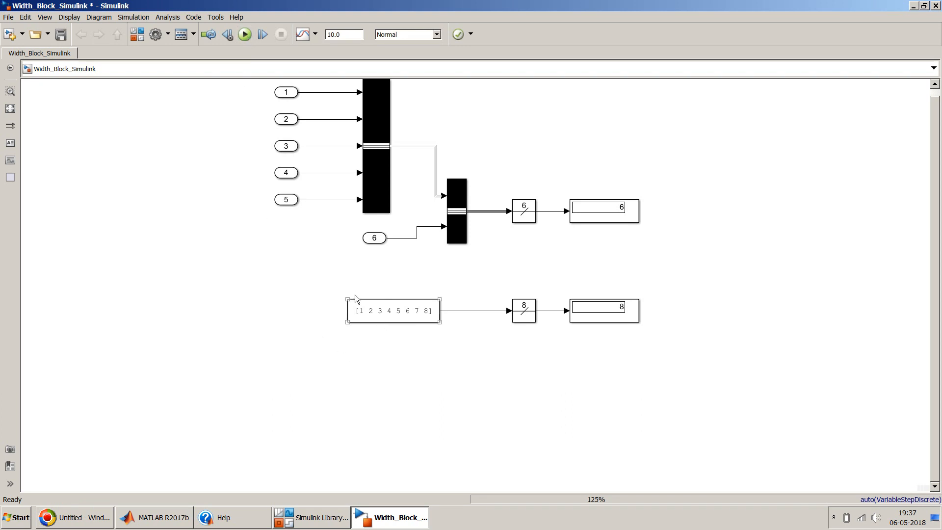
mouse_move(363, 314)
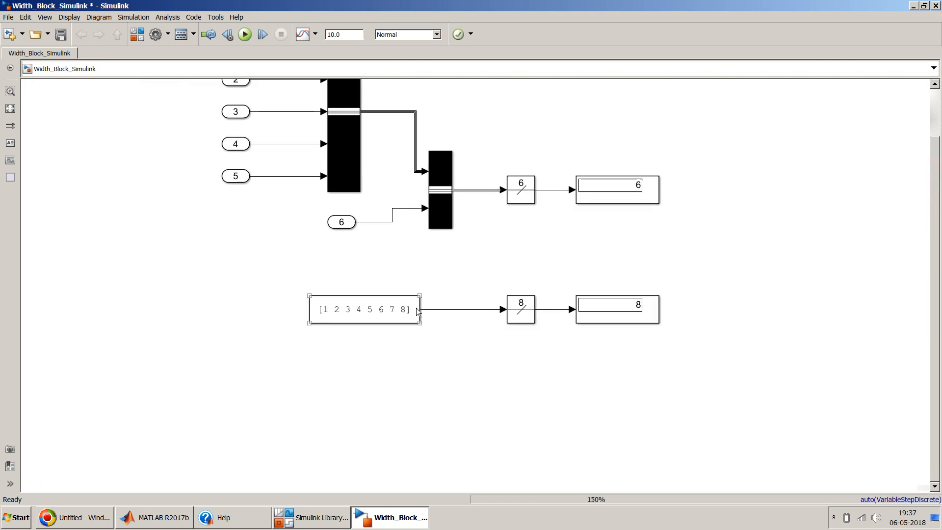
Set the Constant value to the nine-element vector [1 2 3 4 5 6 7 8 9].
double_click(364, 309)
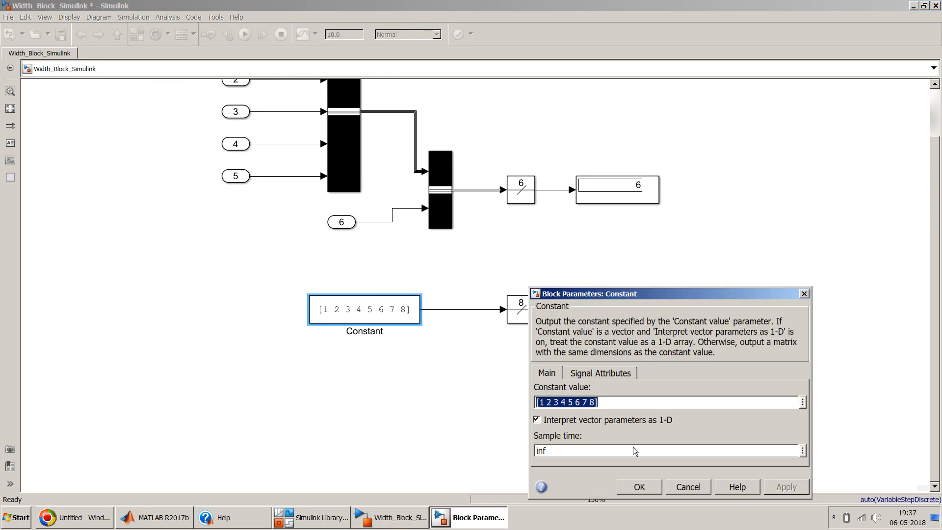
mouse_move(616, 407)
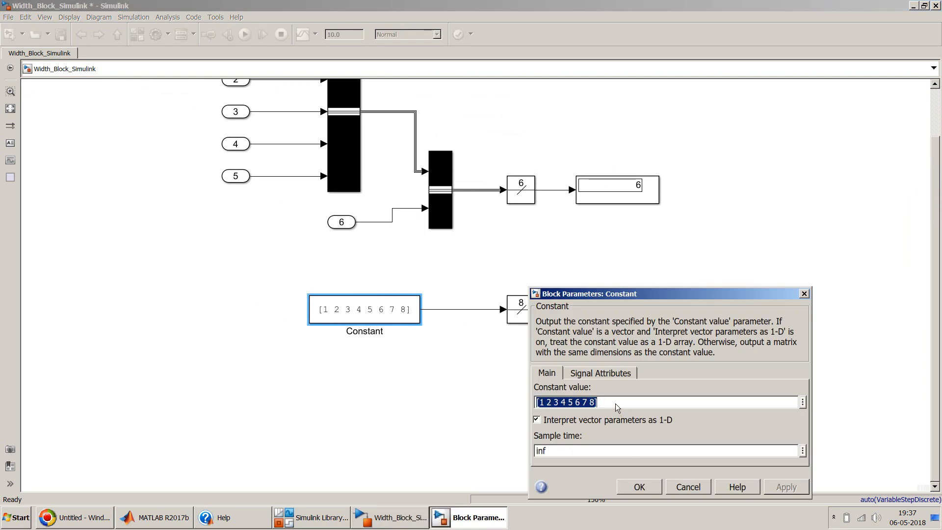
click(607, 403)
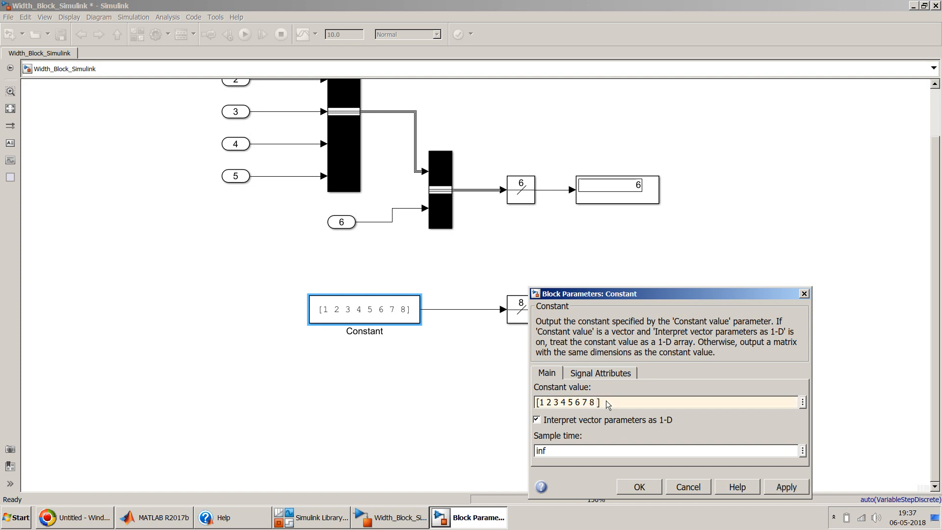
click(638, 487)
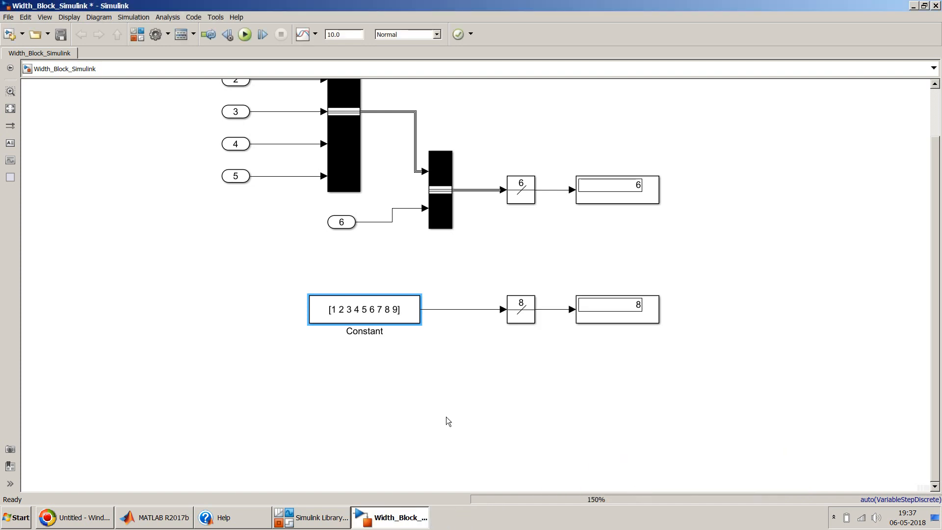
Rerun the model so the second Width display reports 9 while the bus path still shows 6.
click(245, 35)
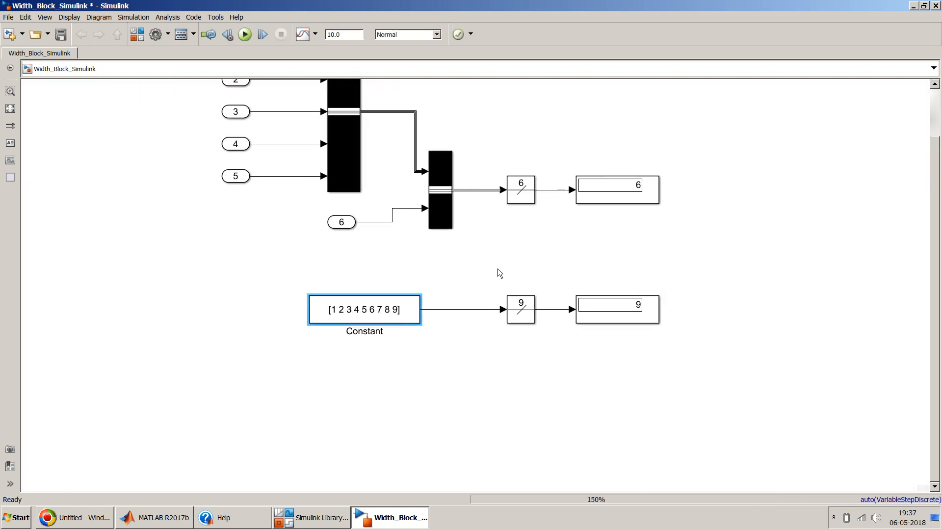
scroll(up, 3)
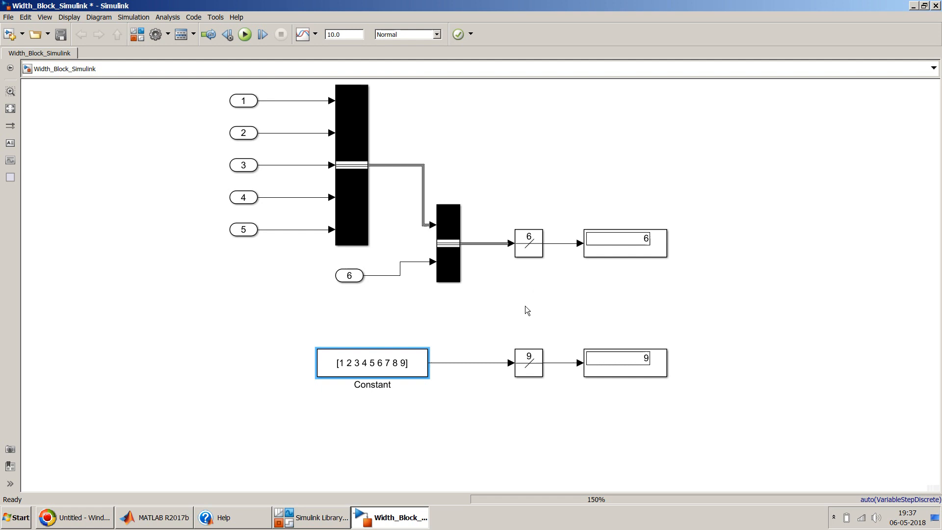
mouse_move(501, 365)
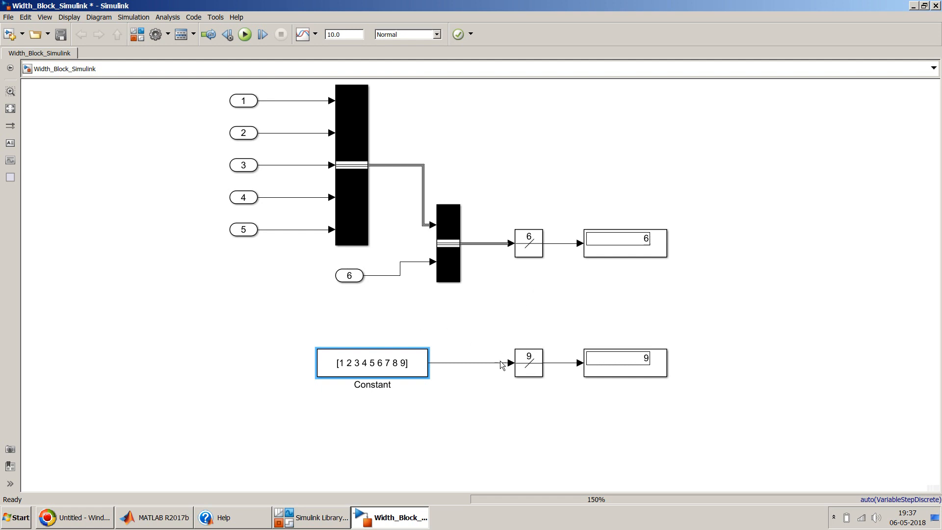
mouse_move(537, 268)
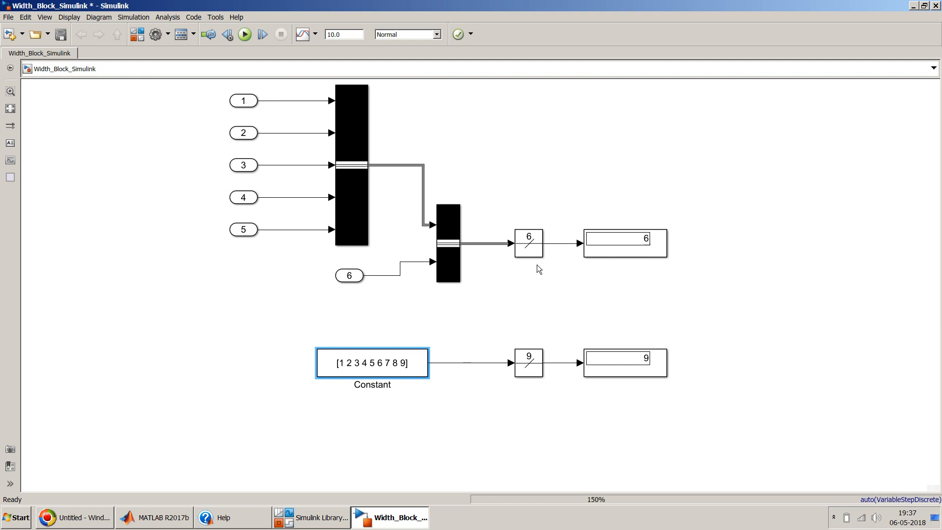
click(624, 243)
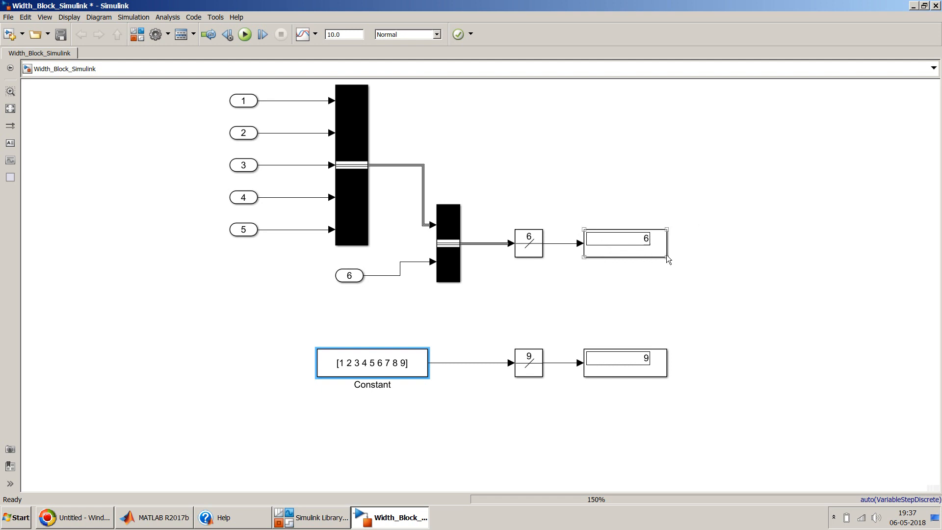
mouse_move(605, 252)
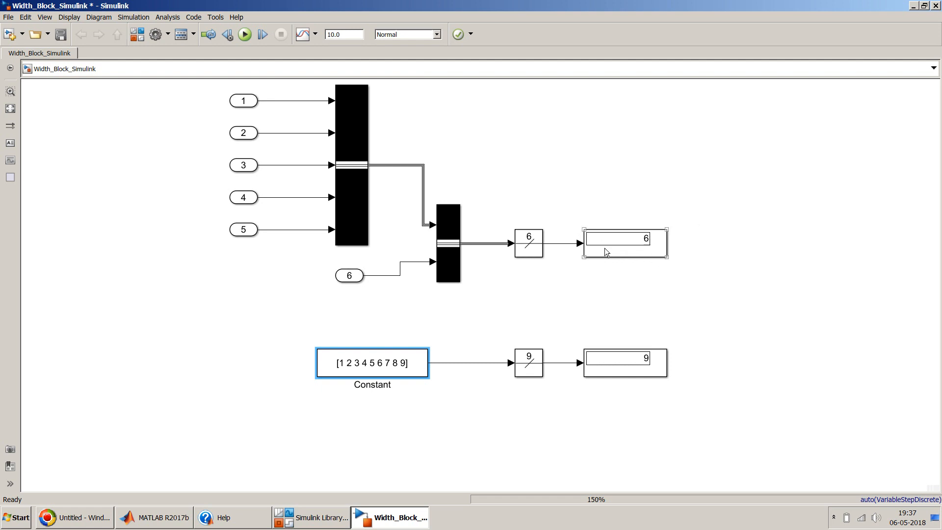
mouse_move(596, 259)
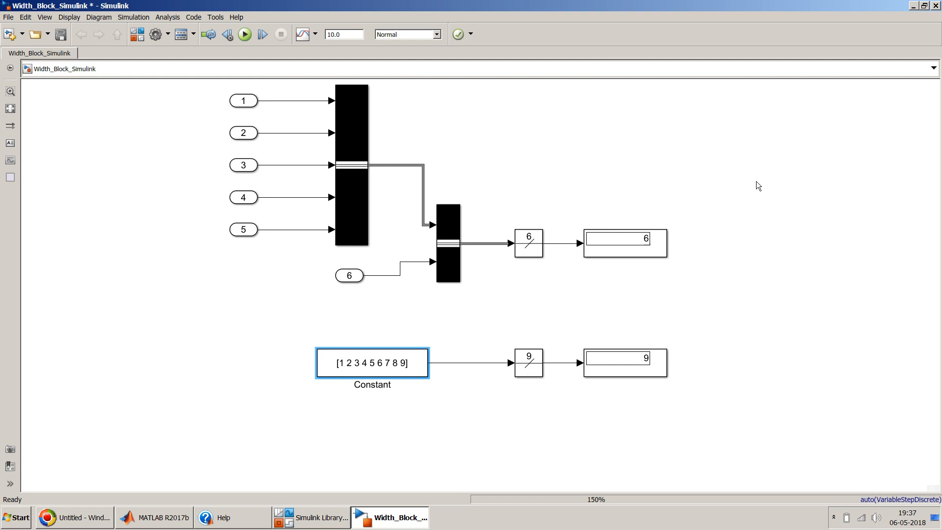
mouse_move(730, 204)
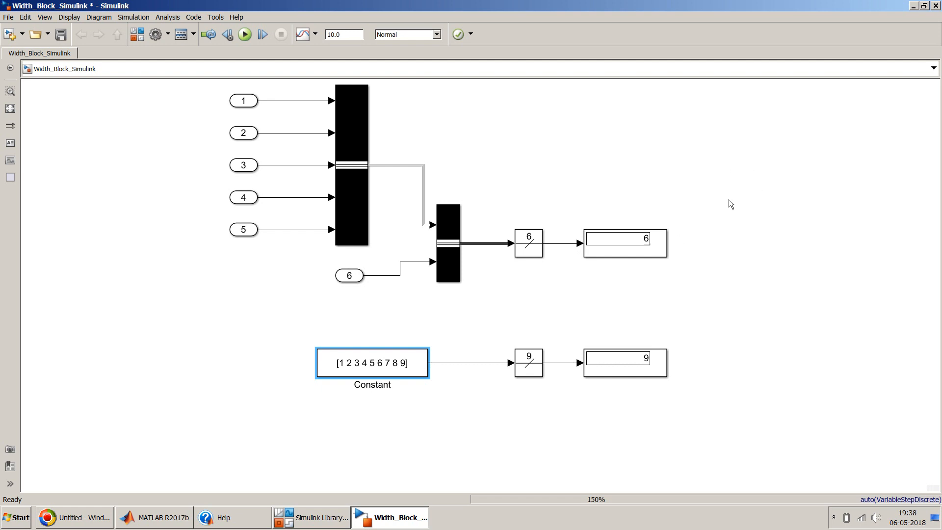
mouse_move(675, 234)
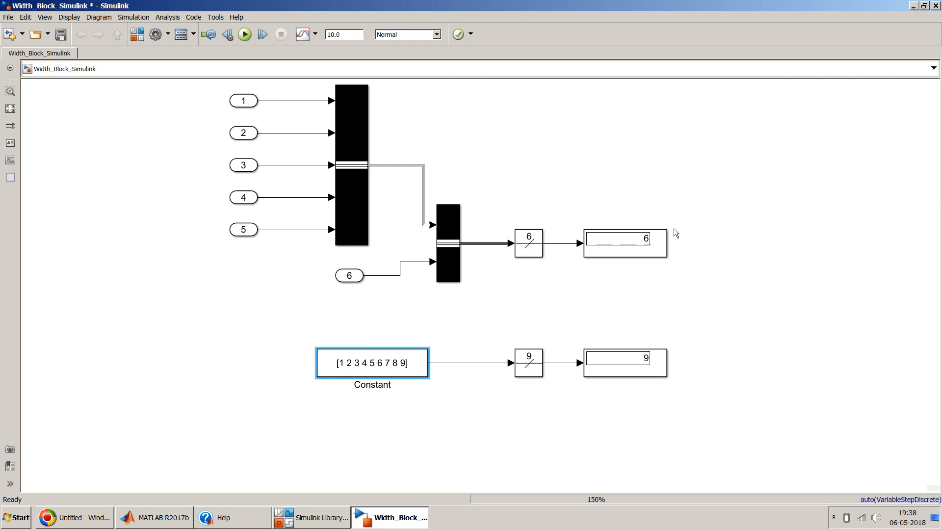
mouse_move(592, 270)
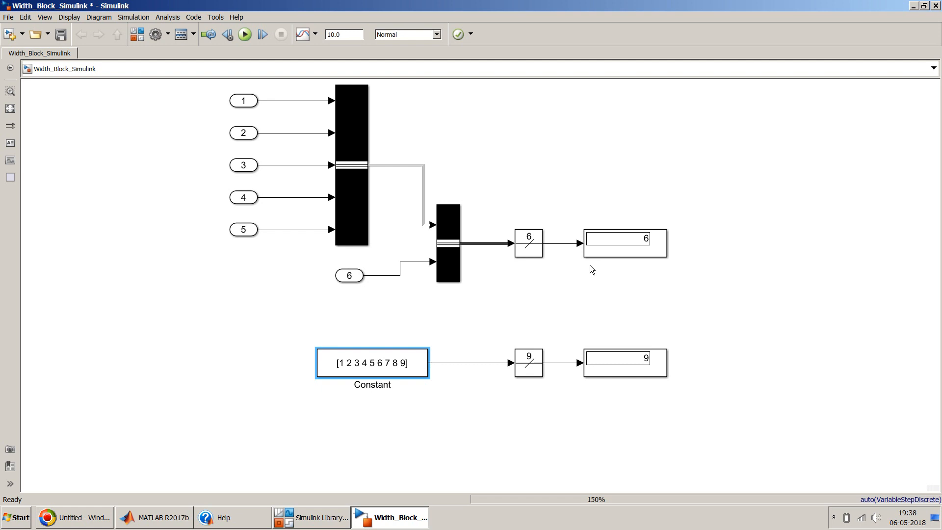
mouse_move(511, 203)
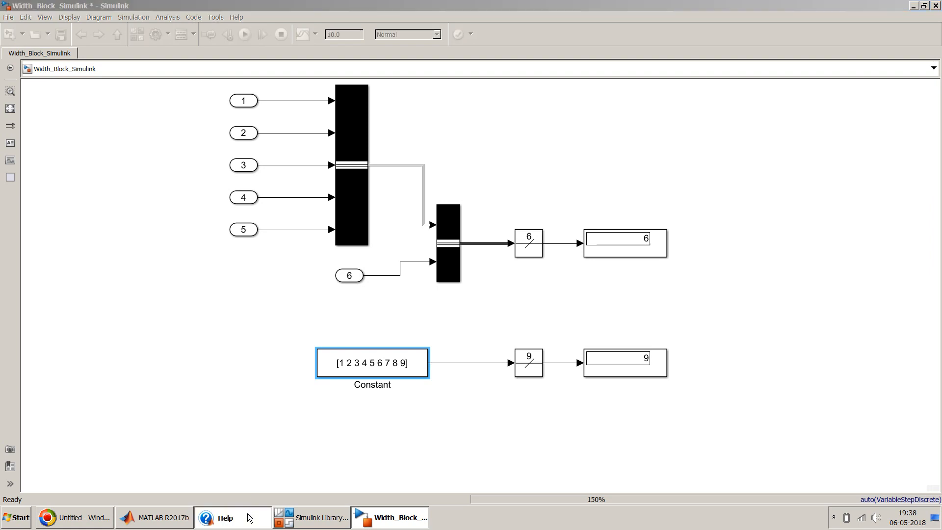
Briefly review the Width block documentation and return to the model.
click(225, 517)
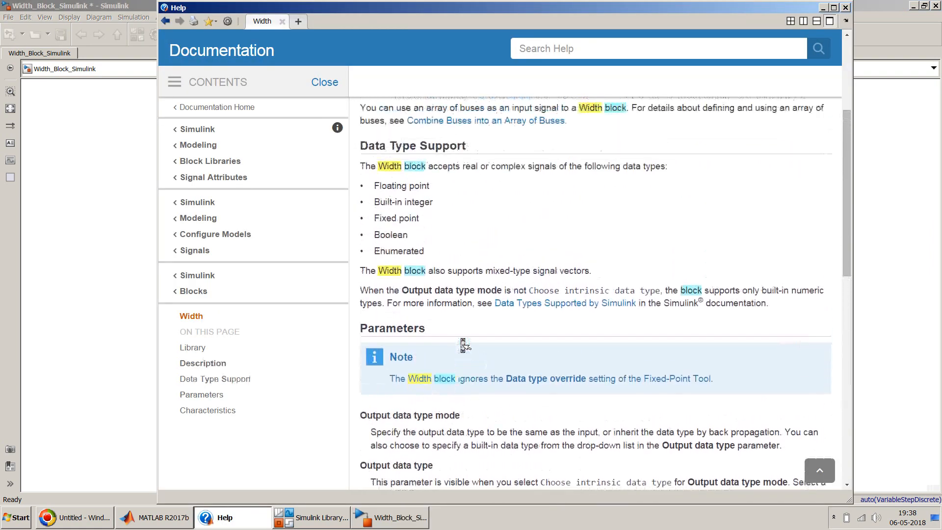
scroll(up, 3)
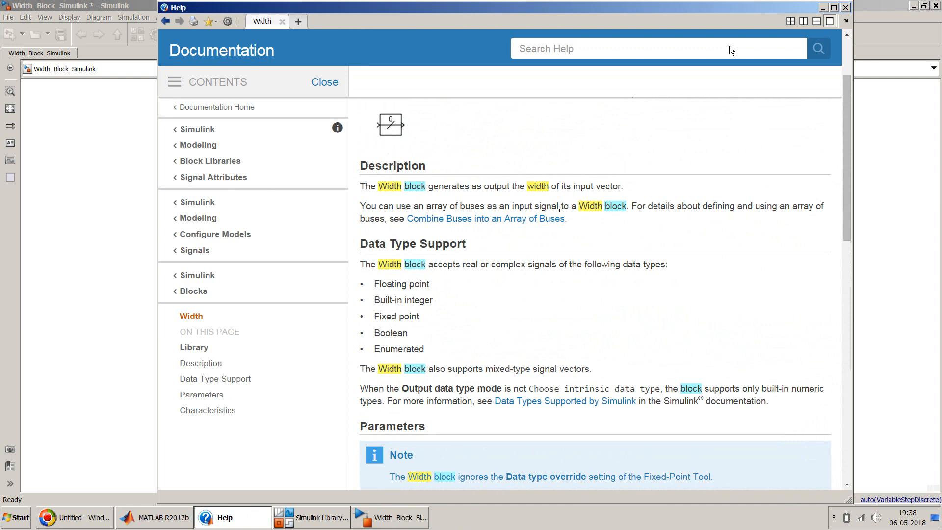
click(390, 517)
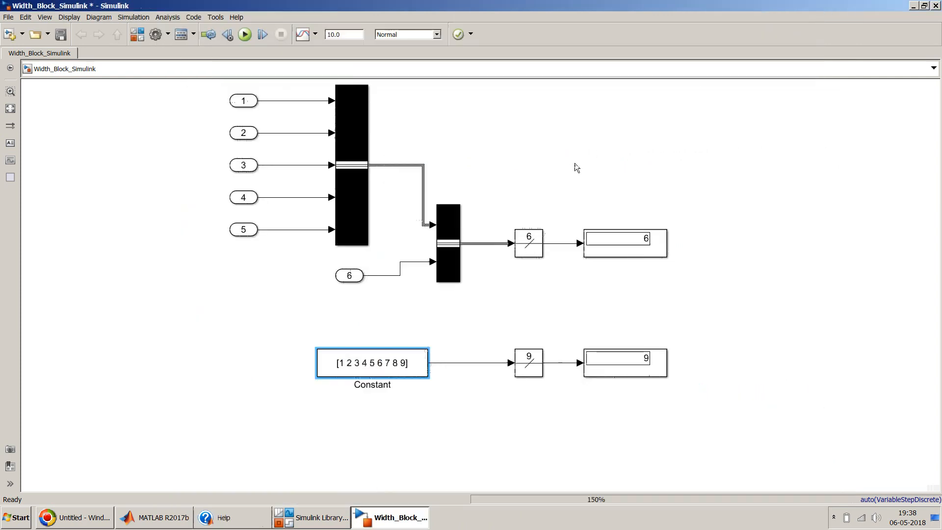
click(576, 166)
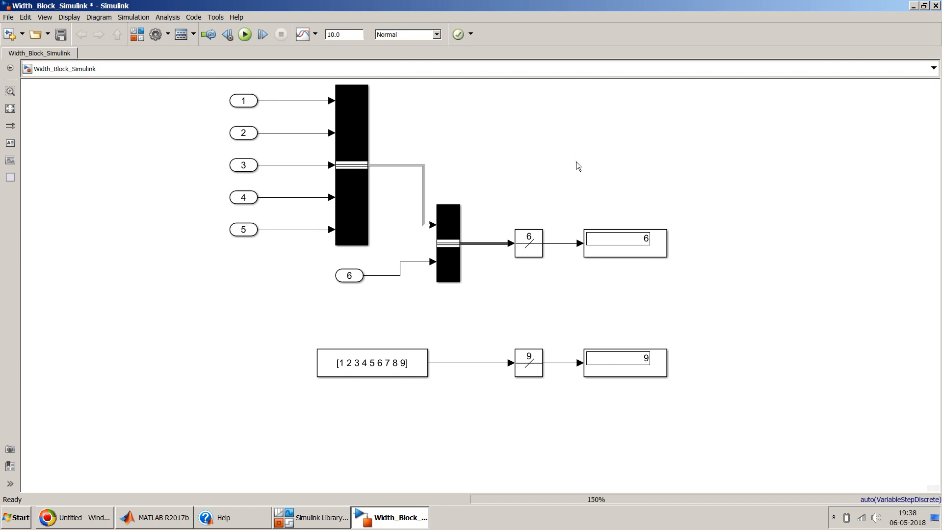
mouse_move(222, 324)
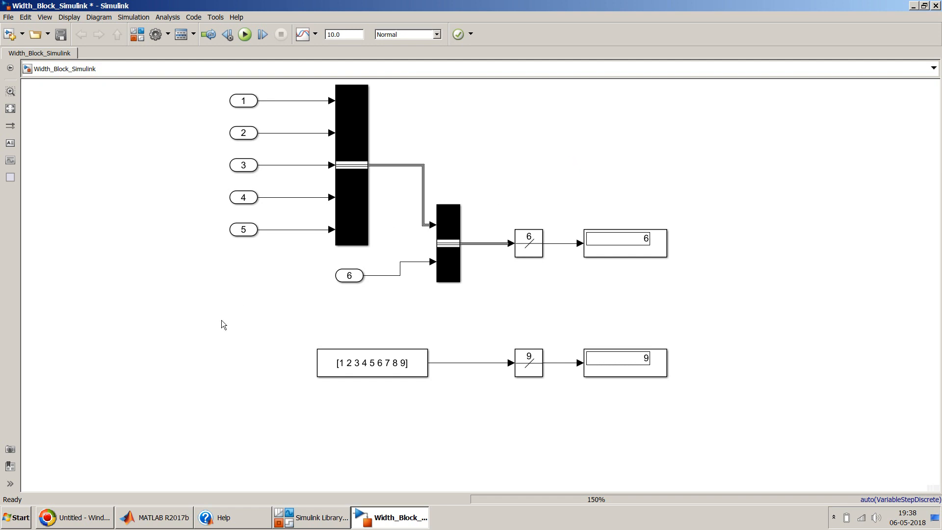